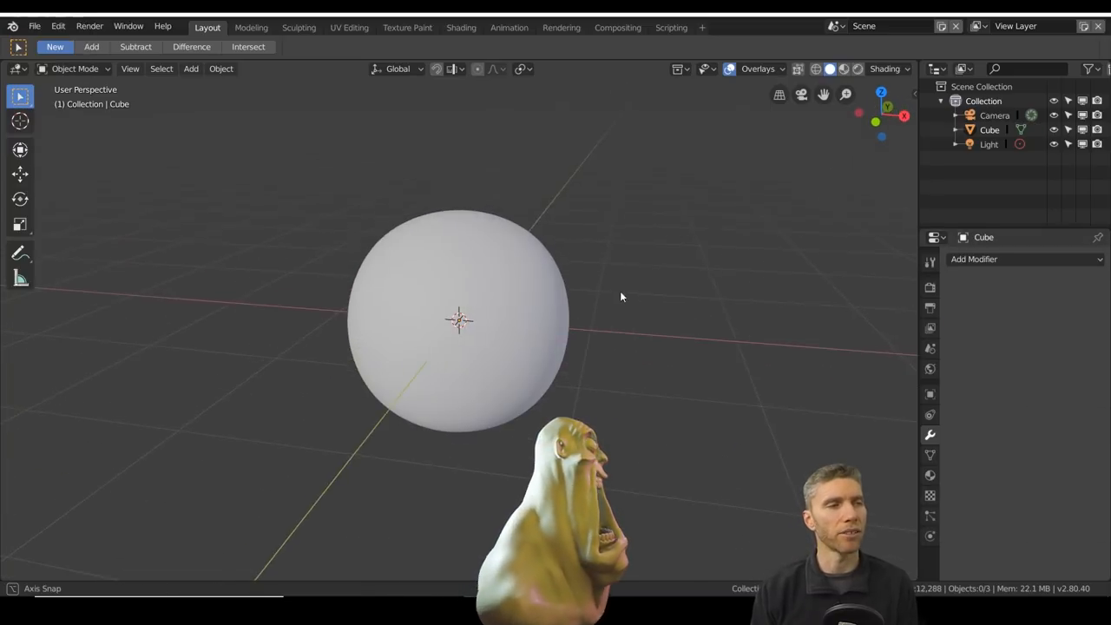
Enter the Sculpting workspace to begin pulling the sphere into a tall head block
click(299, 28)
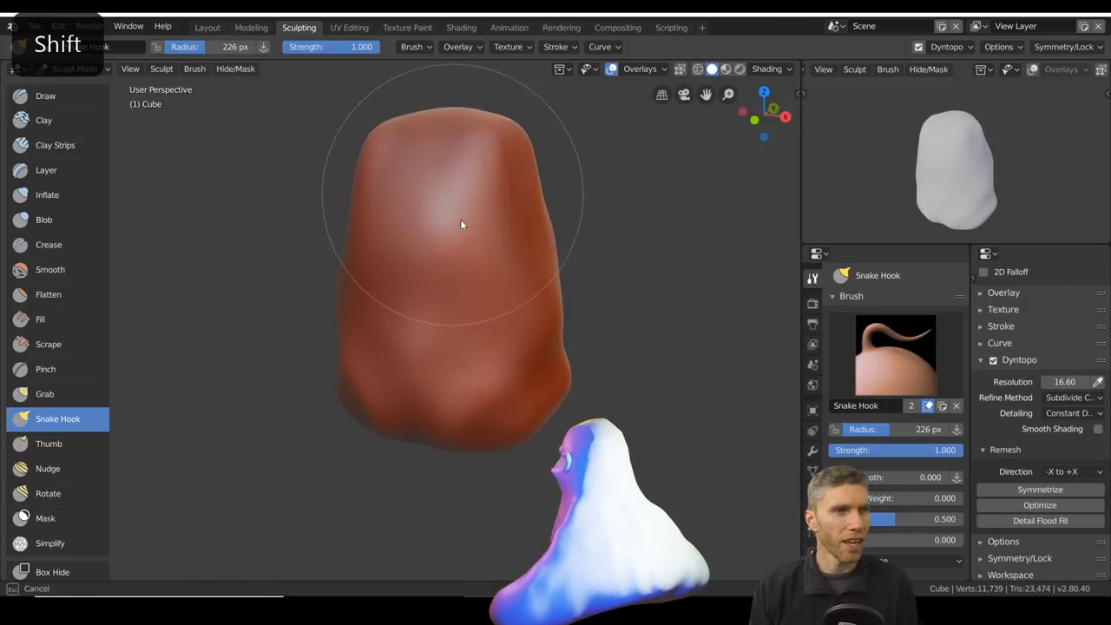
Pull out a jutting nose and brow, starting the open-mouth cavity of the bust
drag(460, 226, 476, 375)
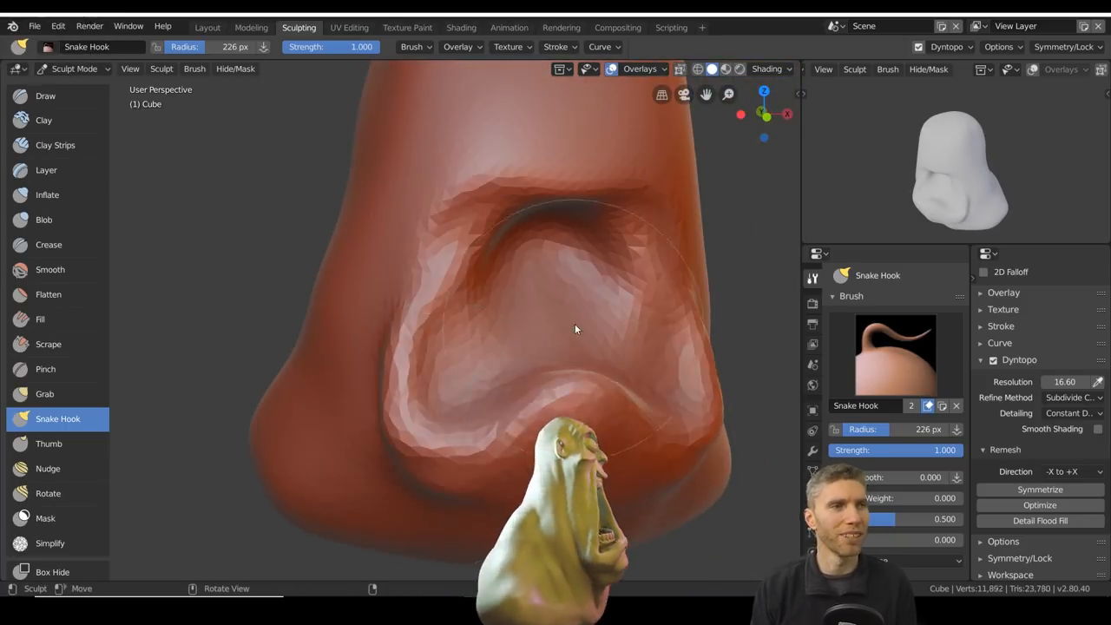
drag(574, 330, 372, 358)
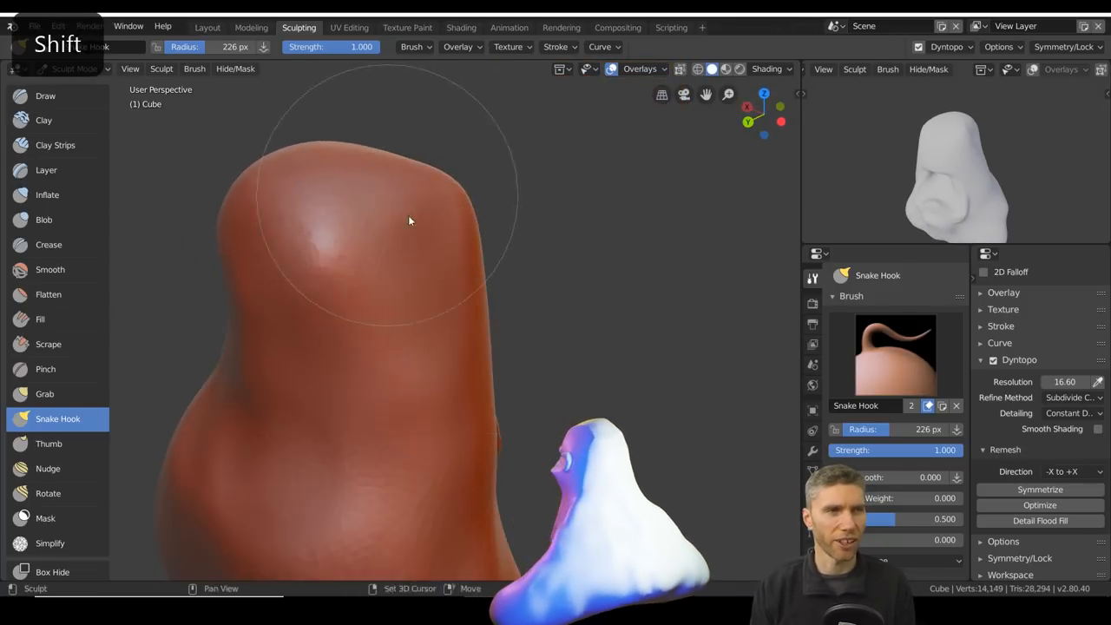
click(47, 194)
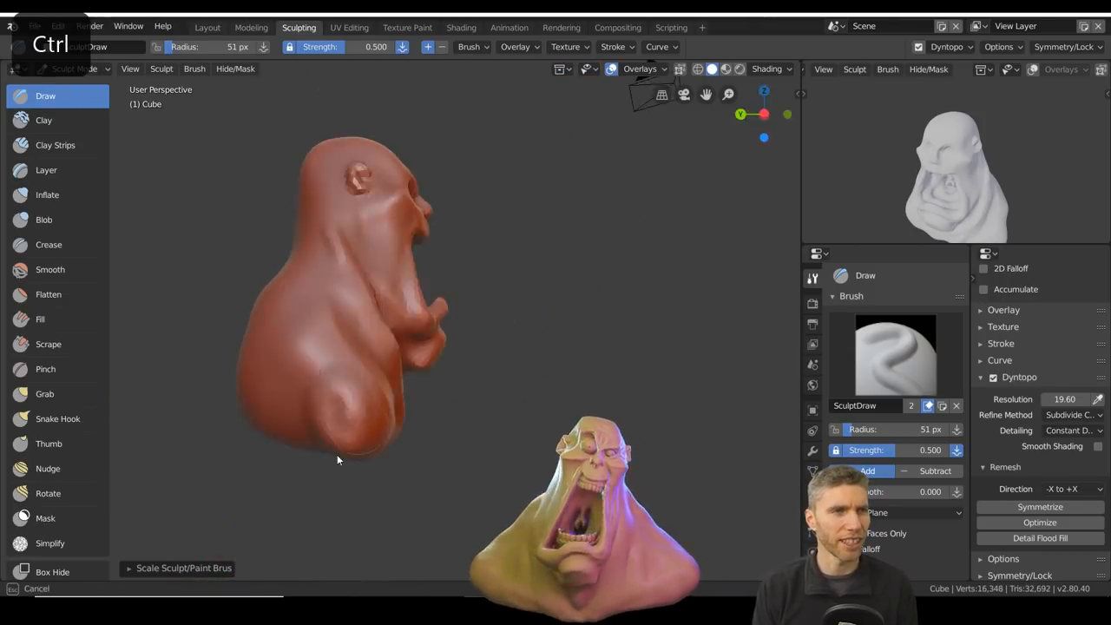
Build and puff out the cheeks and lips, then crease around the gaping mouth
click(56, 145)
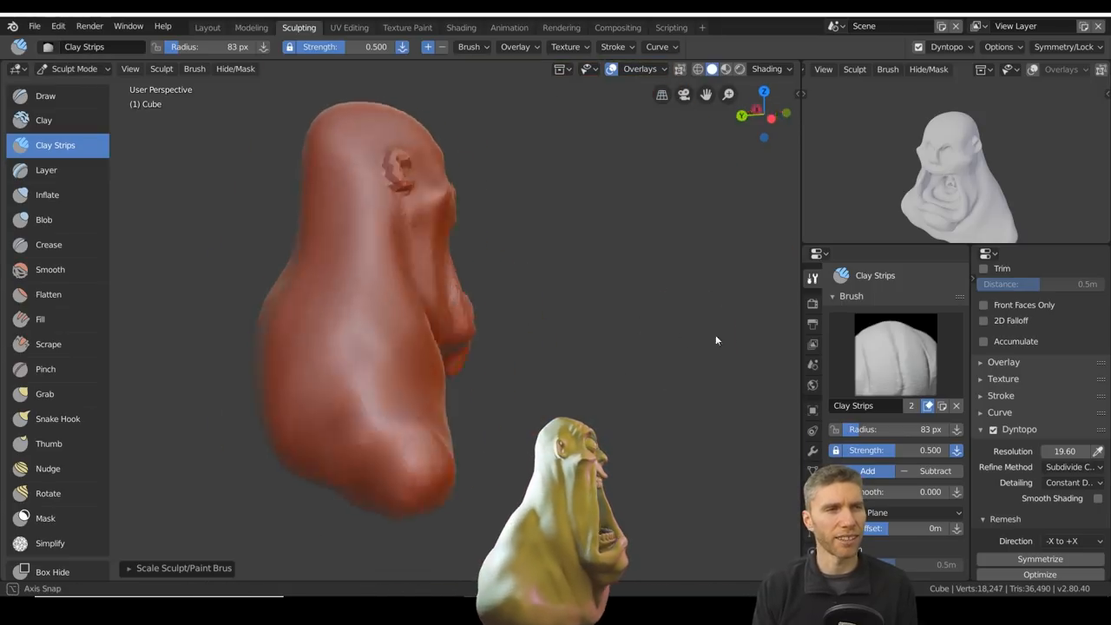
click(47, 194)
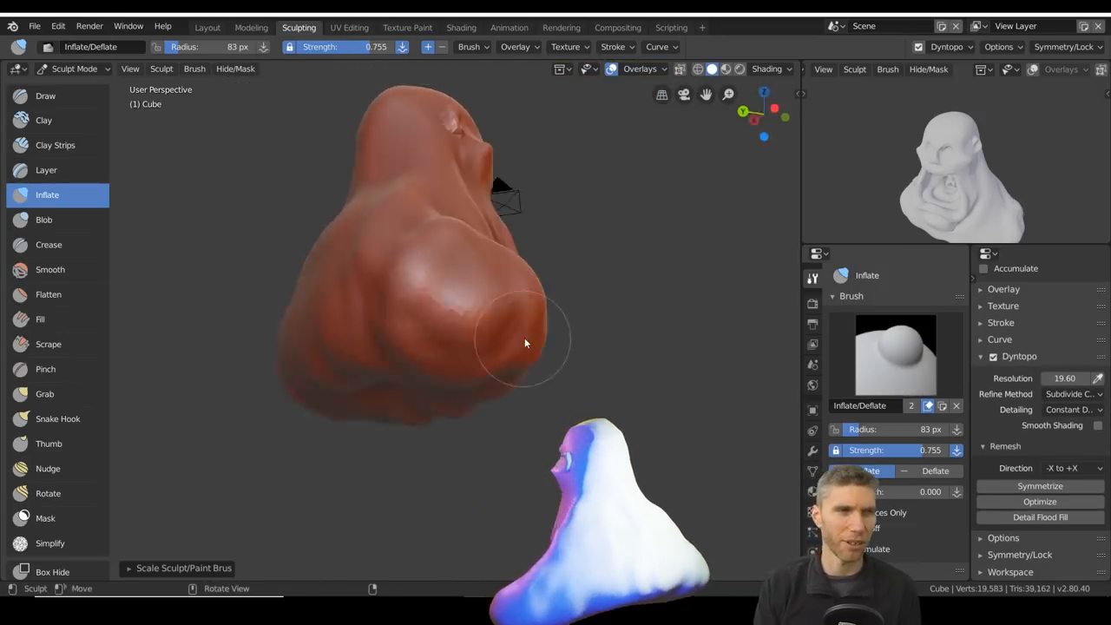
drag(524, 344, 448, 427)
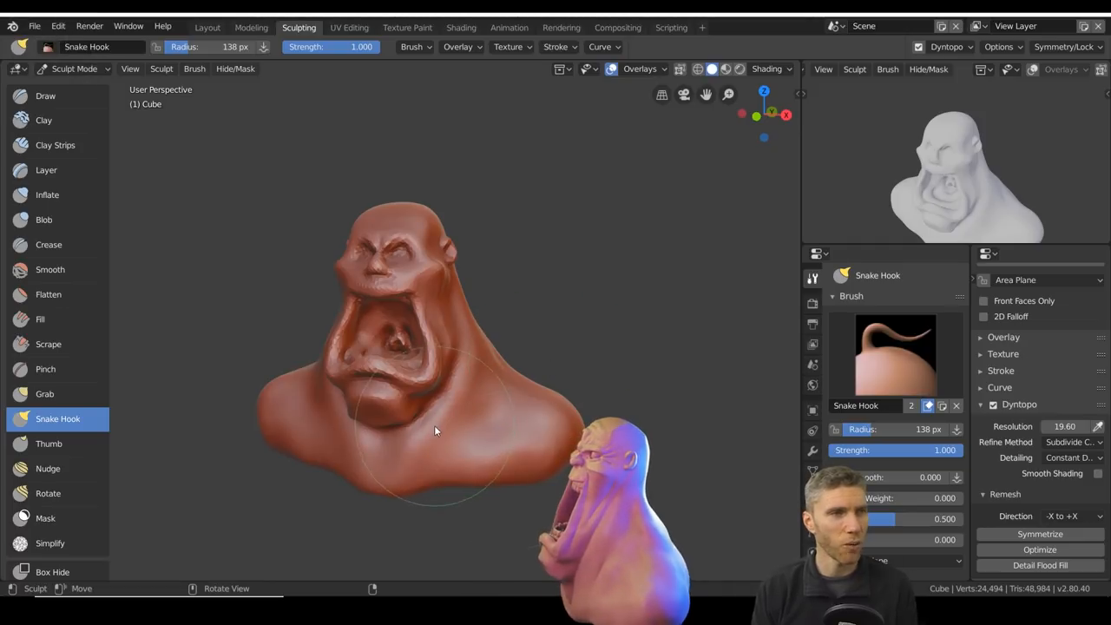
click(49, 243)
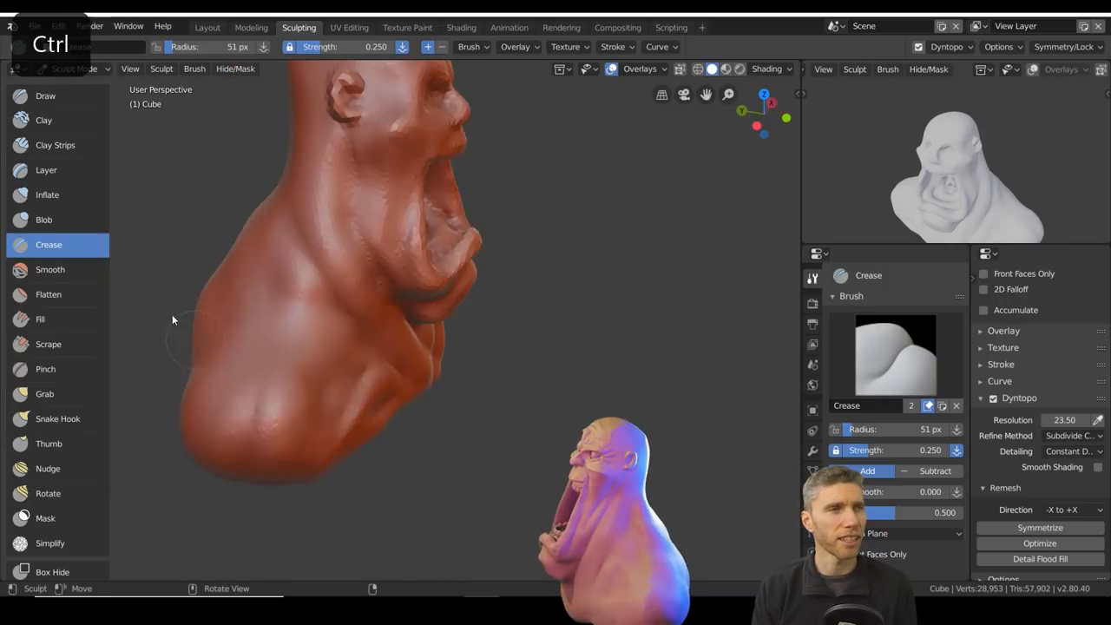
Inflate and draw a heavier brow and nose, then scrape flat planes under the jaw and neck
click(47, 195)
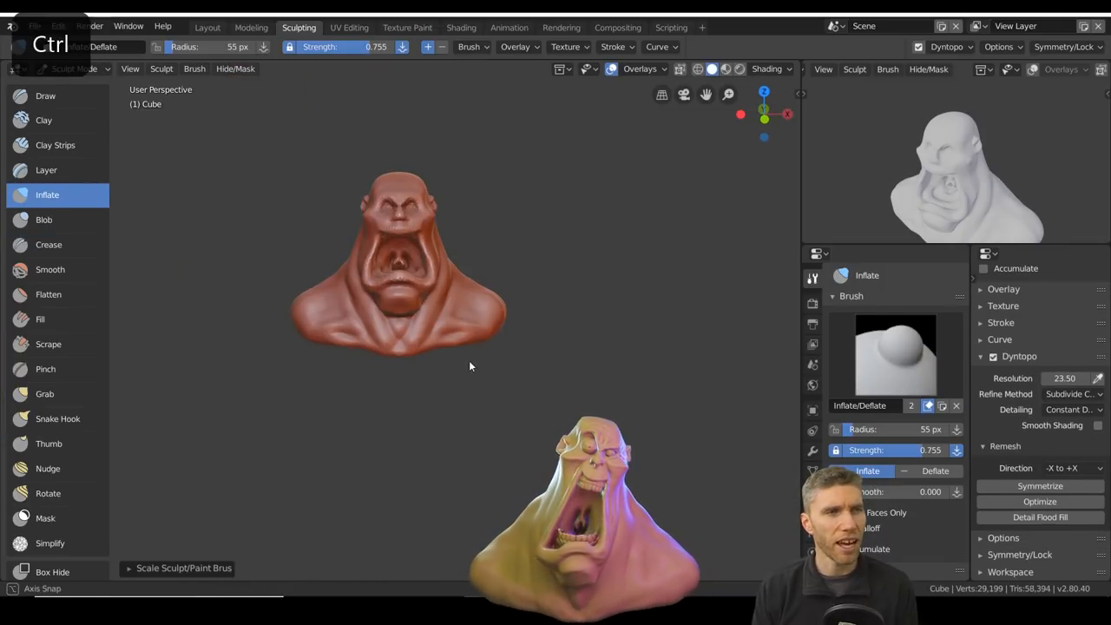
click(58, 418)
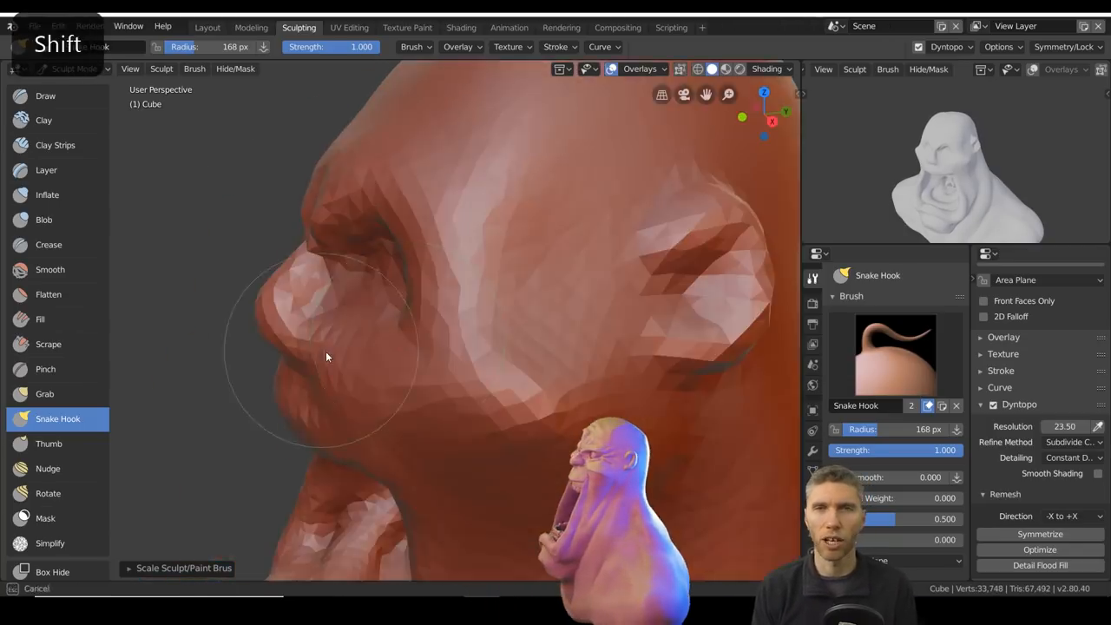
click(45, 96)
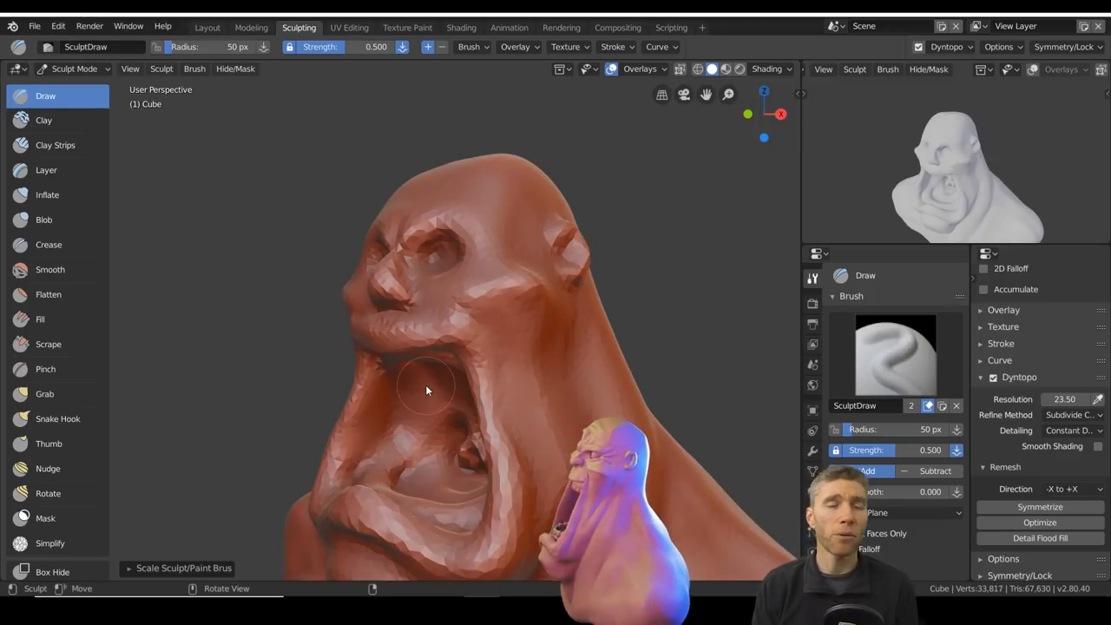
click(49, 344)
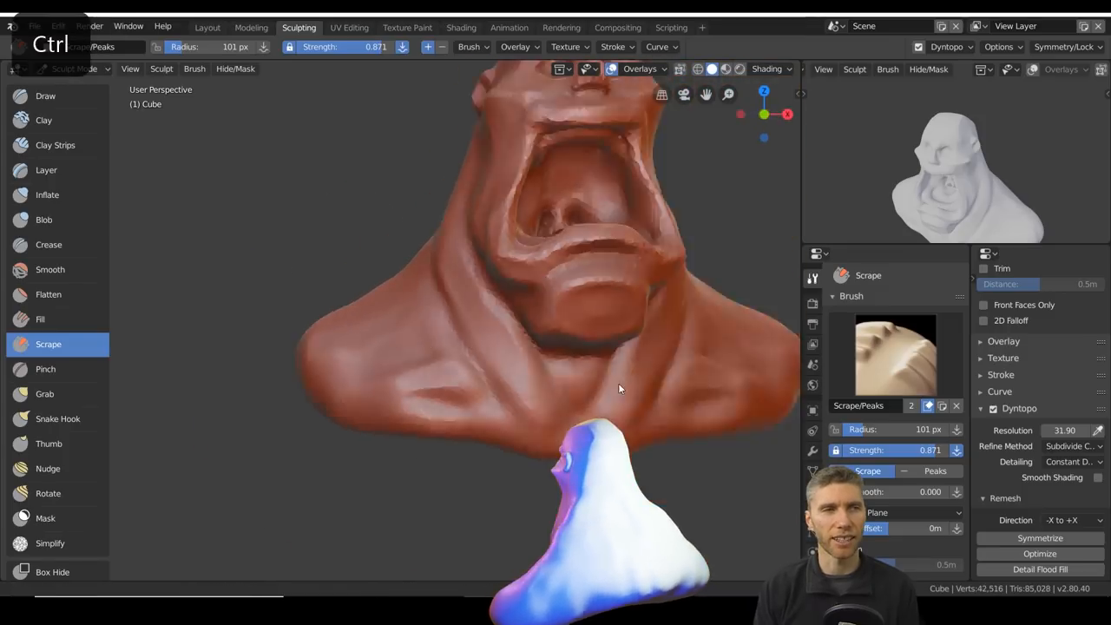
drag(620, 389, 329, 279)
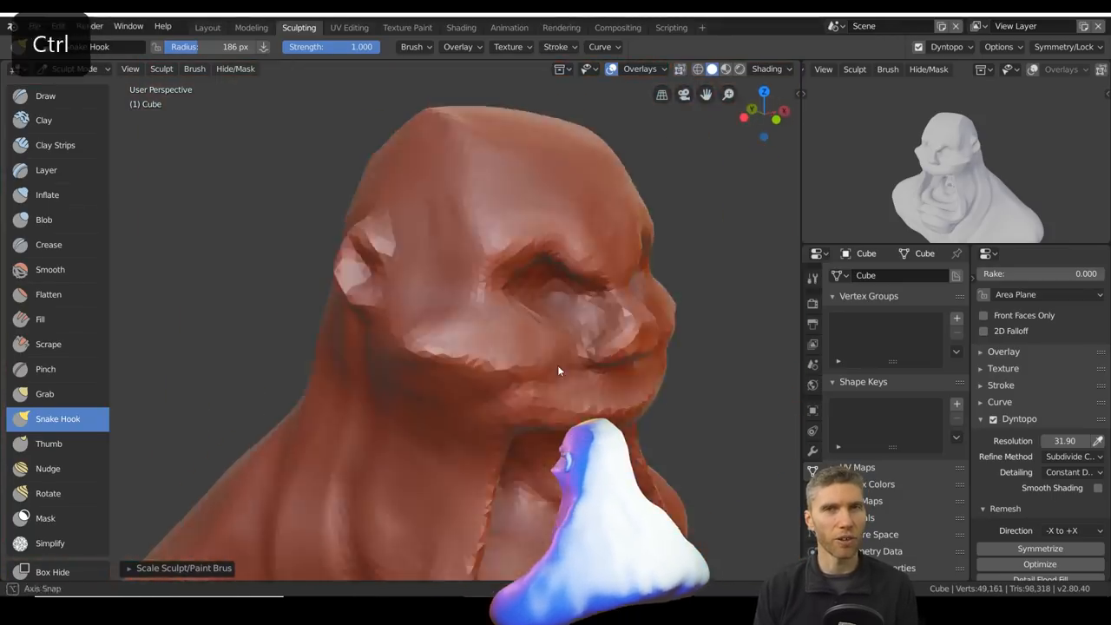
Define the furrowed brow and eye sockets with Draw, Scrape and Snake Hook strokes
click(45, 95)
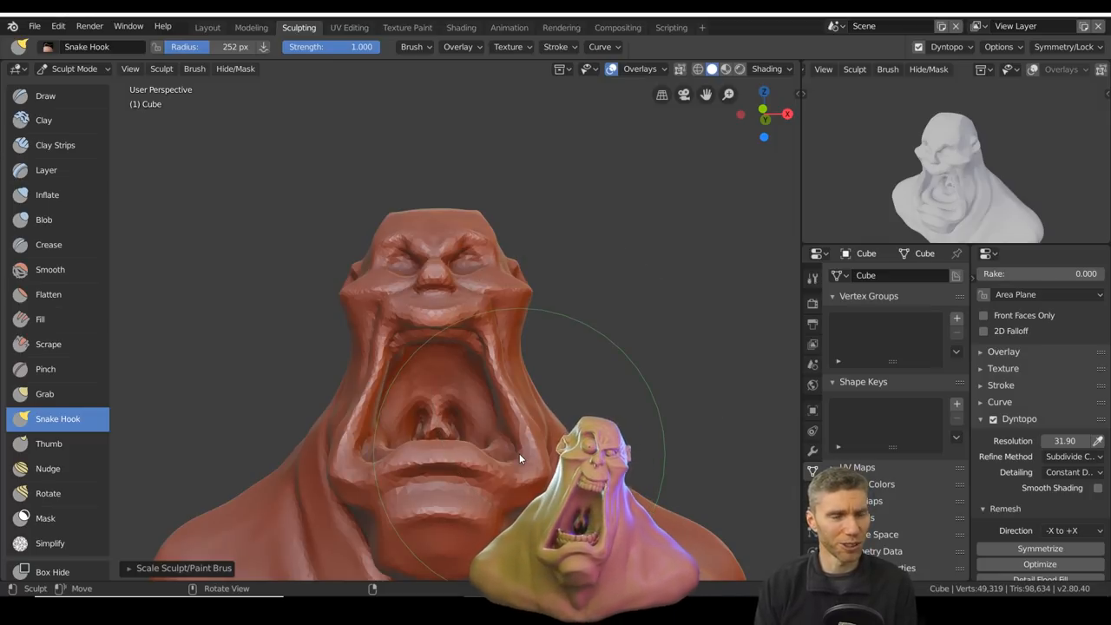
click(47, 195)
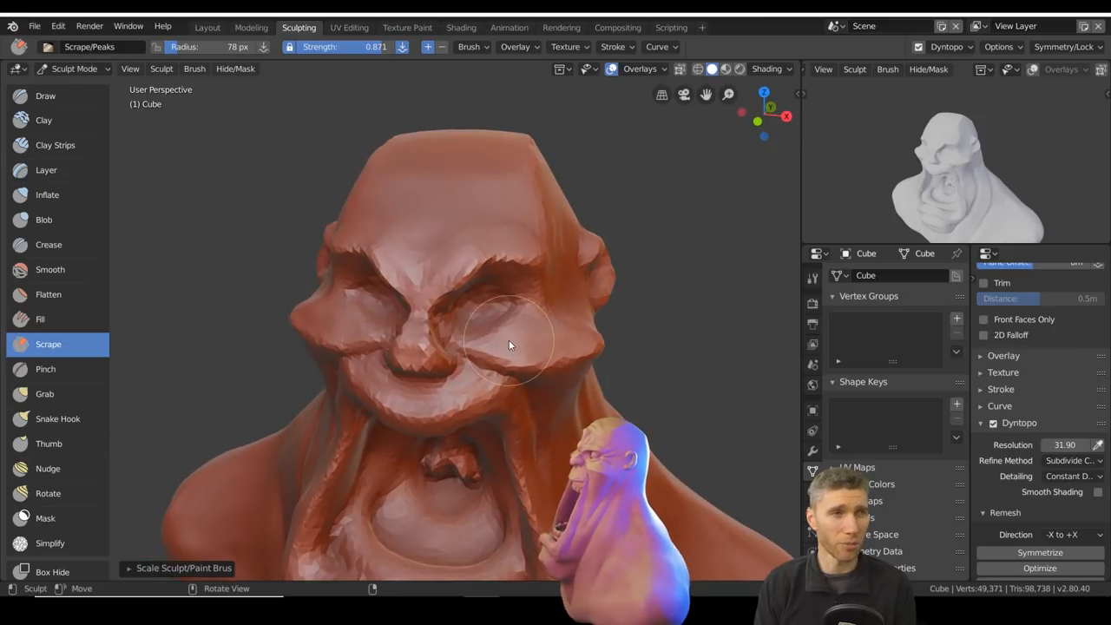
drag(521, 347, 538, 381)
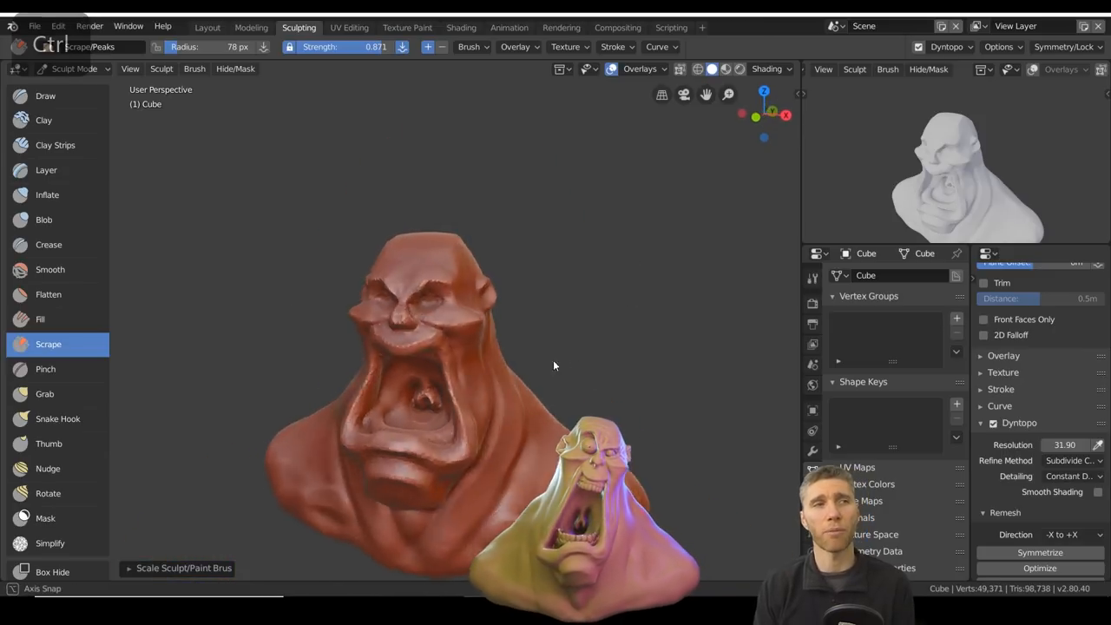
click(57, 418)
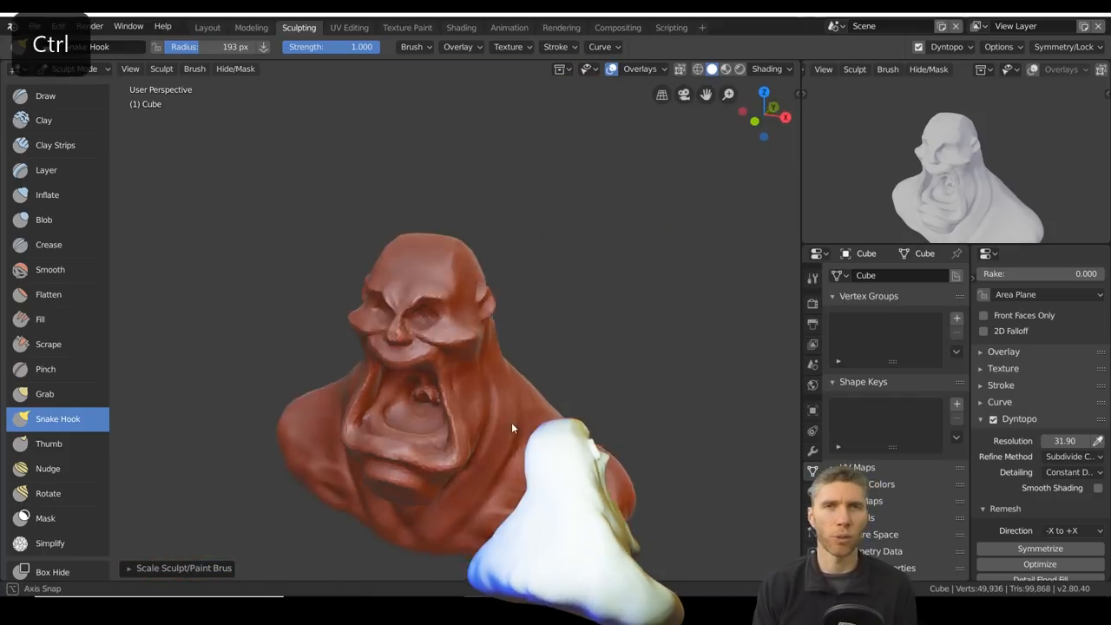
click(44, 219)
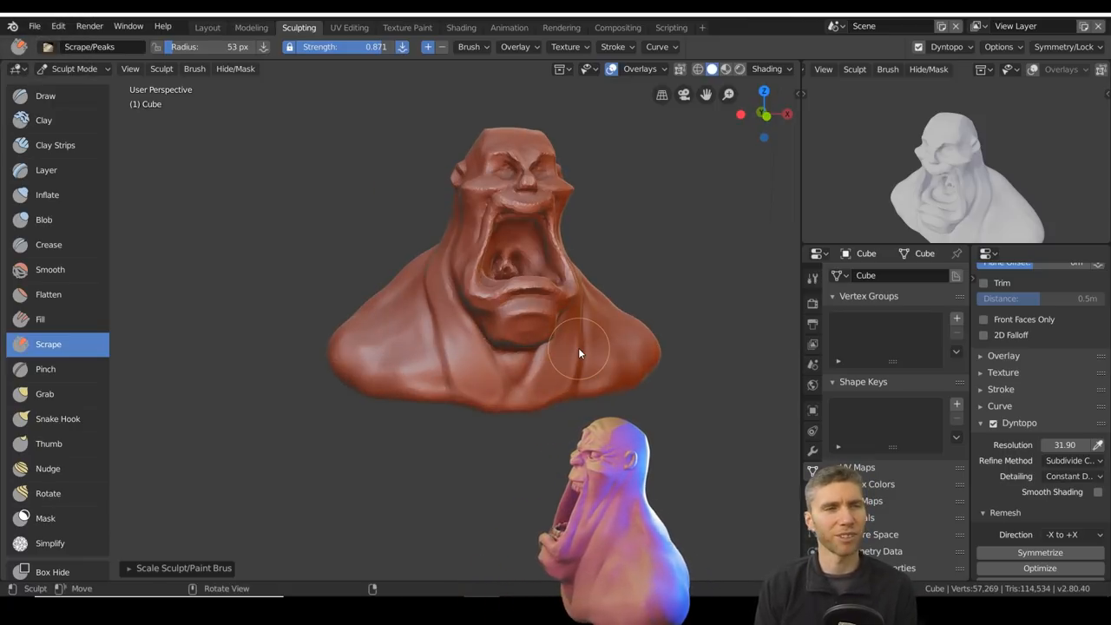
Lay clay strips into the cheek folds and begin saving the sculpt
click(55, 146)
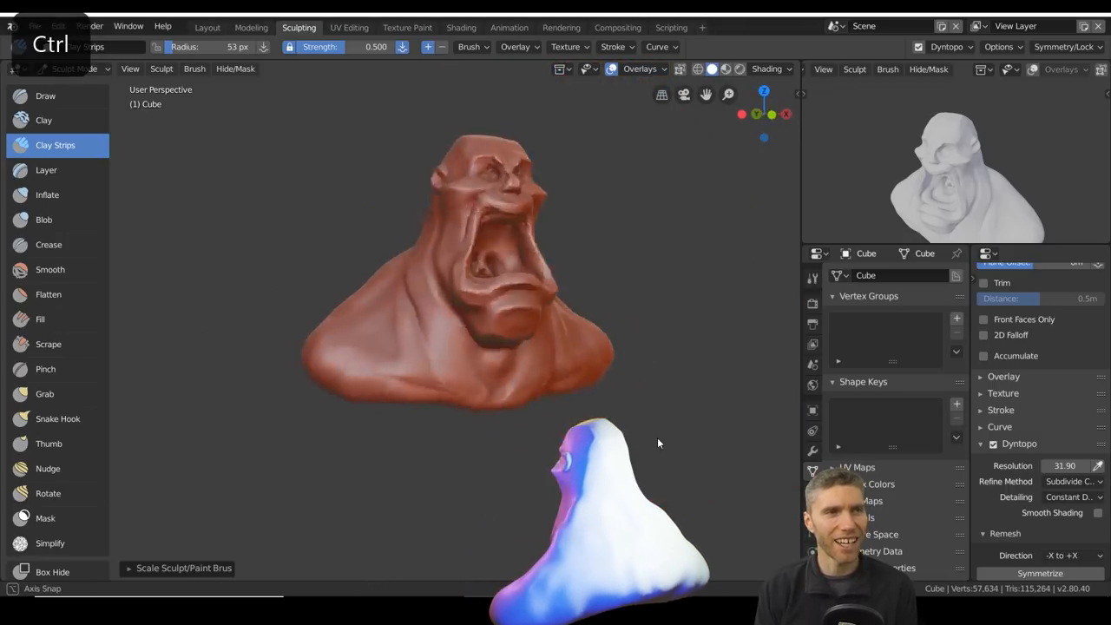
click(49, 243)
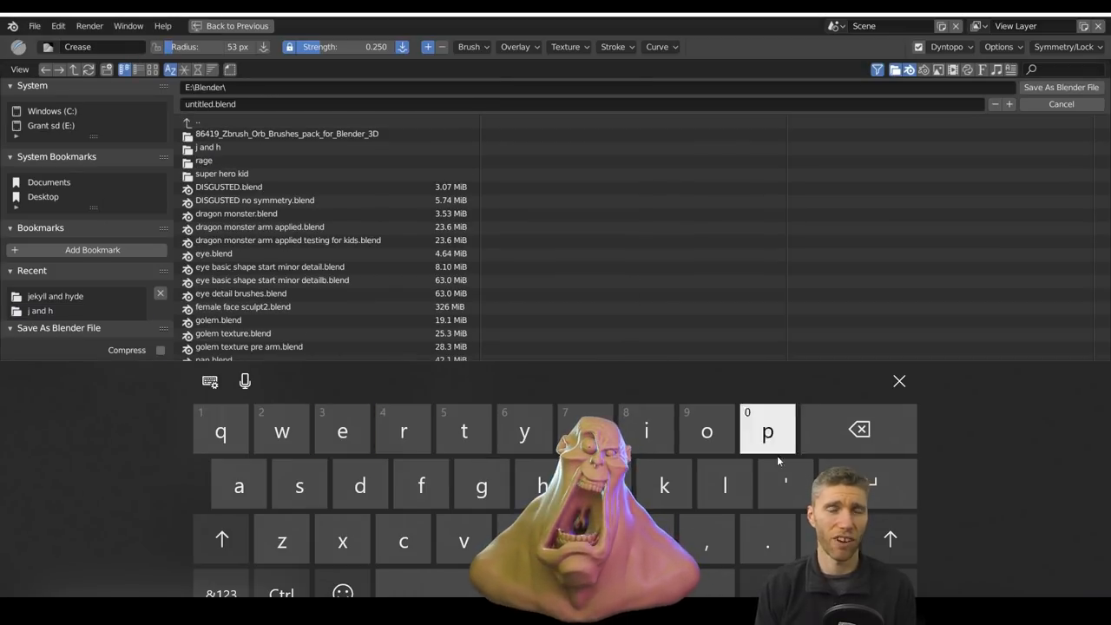
Save the sculpt as rage.blend in E:\Blender\rage and return to refining the face
click(203, 160)
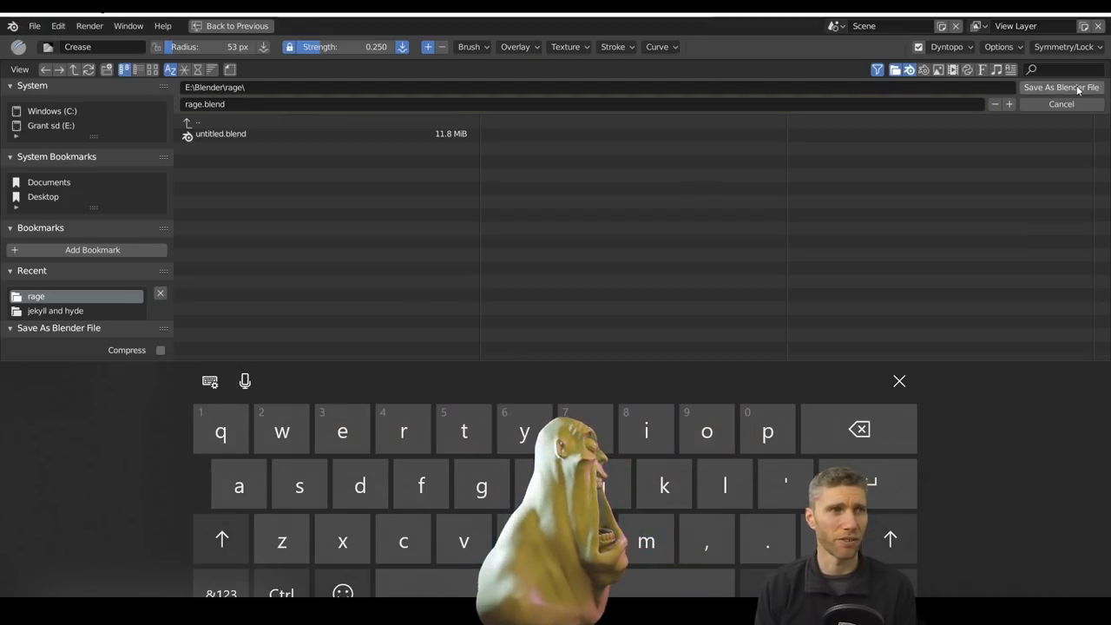
click(1060, 87)
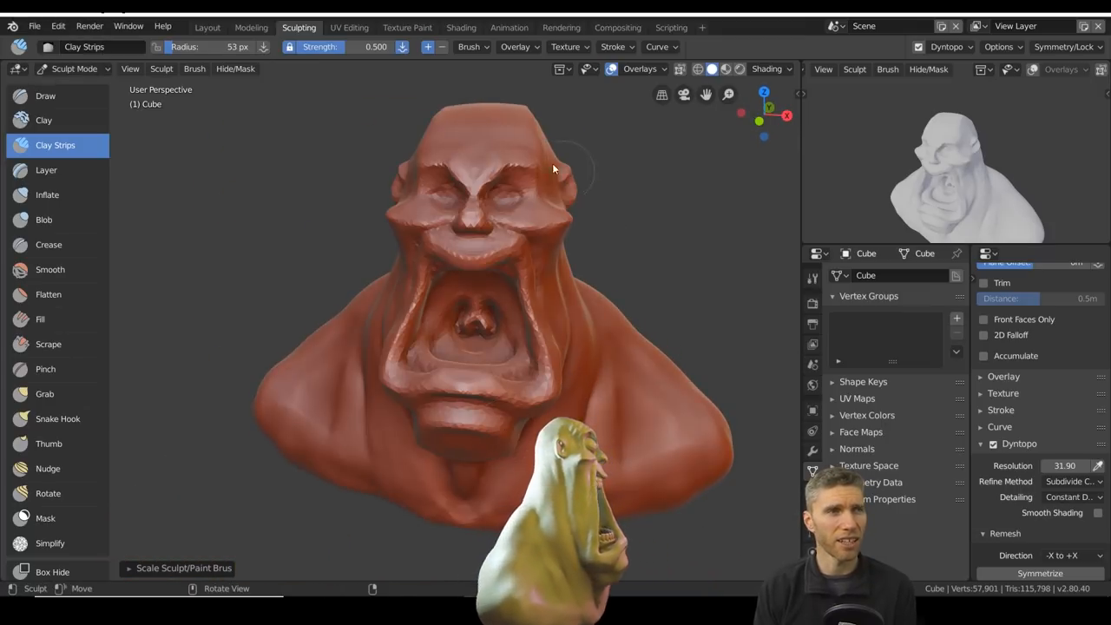
click(208, 28)
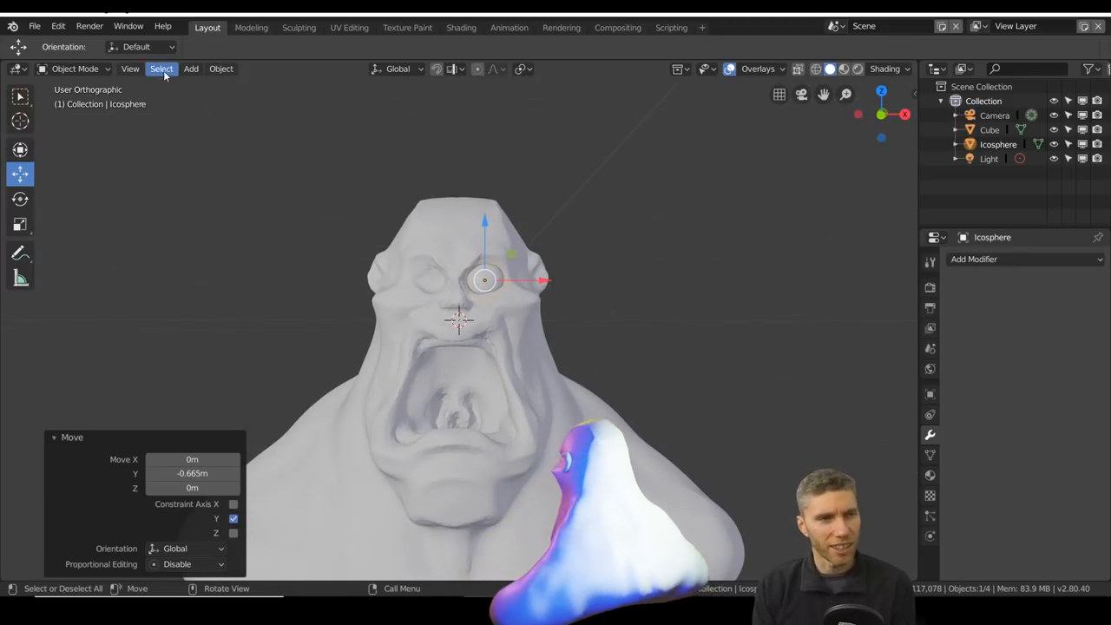
Select the copied bust and enter Sculpt Mode on it
click(396, 69)
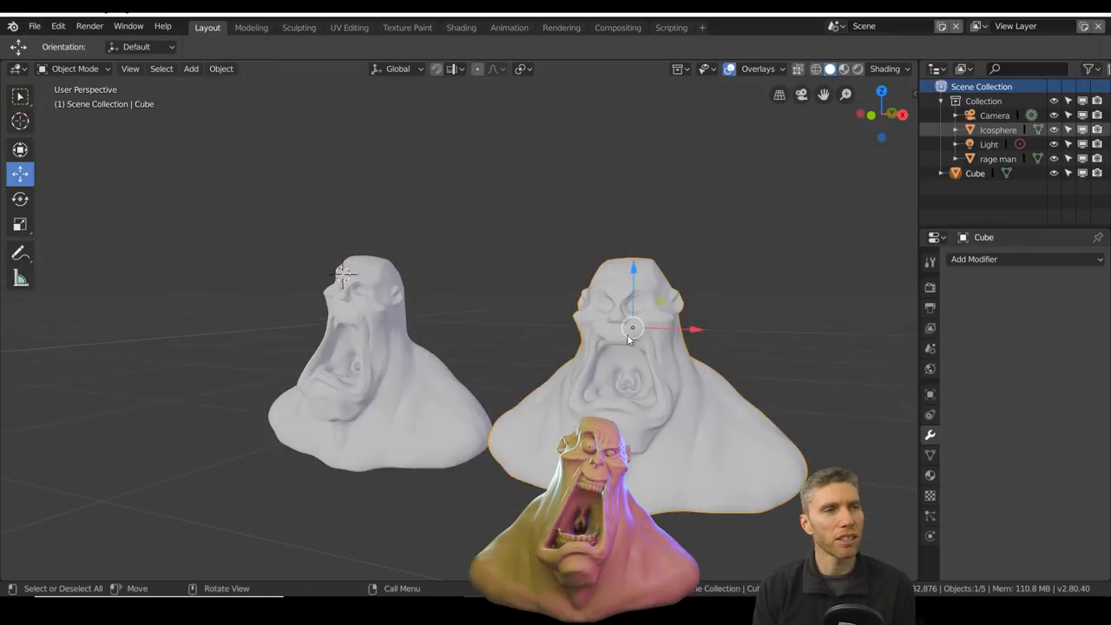
click(299, 28)
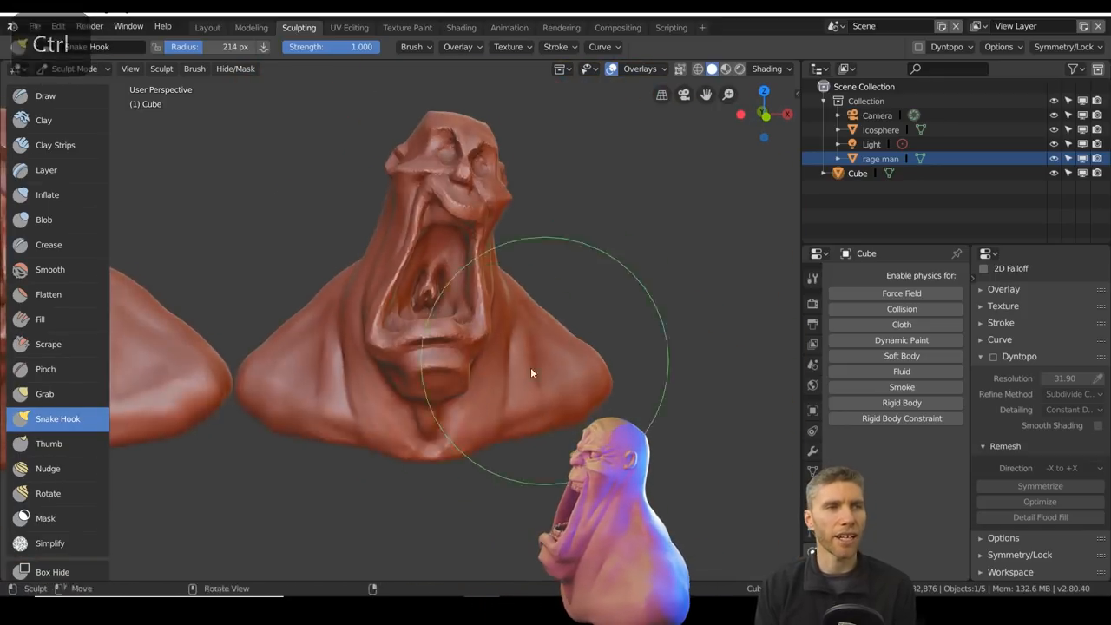
Pull the copy's brow outward and build it into a heavier, lumpier upper face
drag(531, 373, 640, 342)
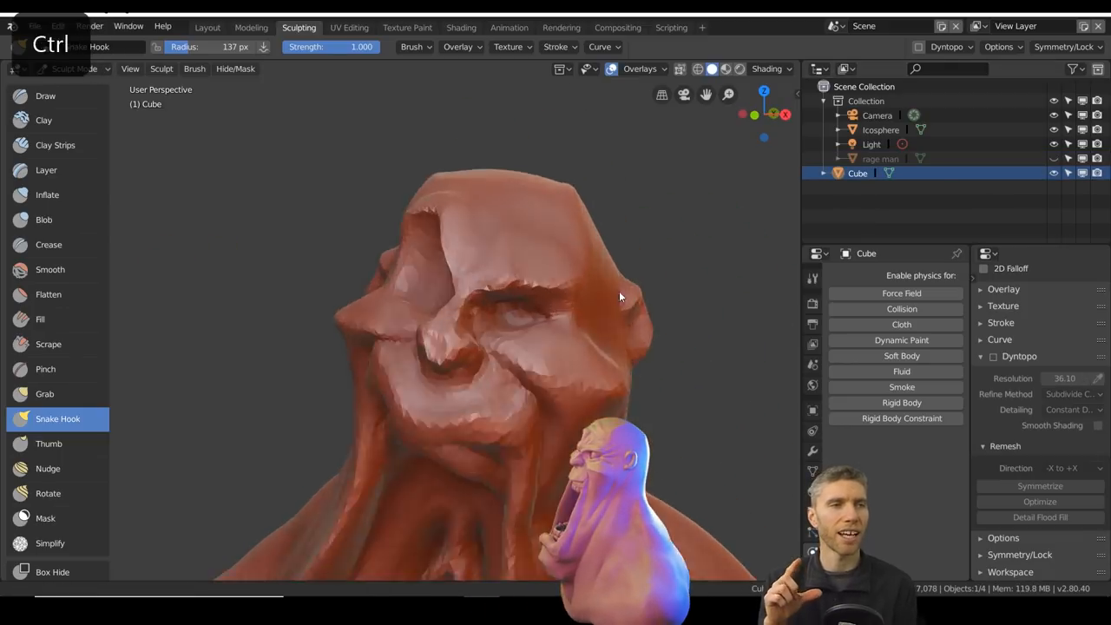
click(55, 146)
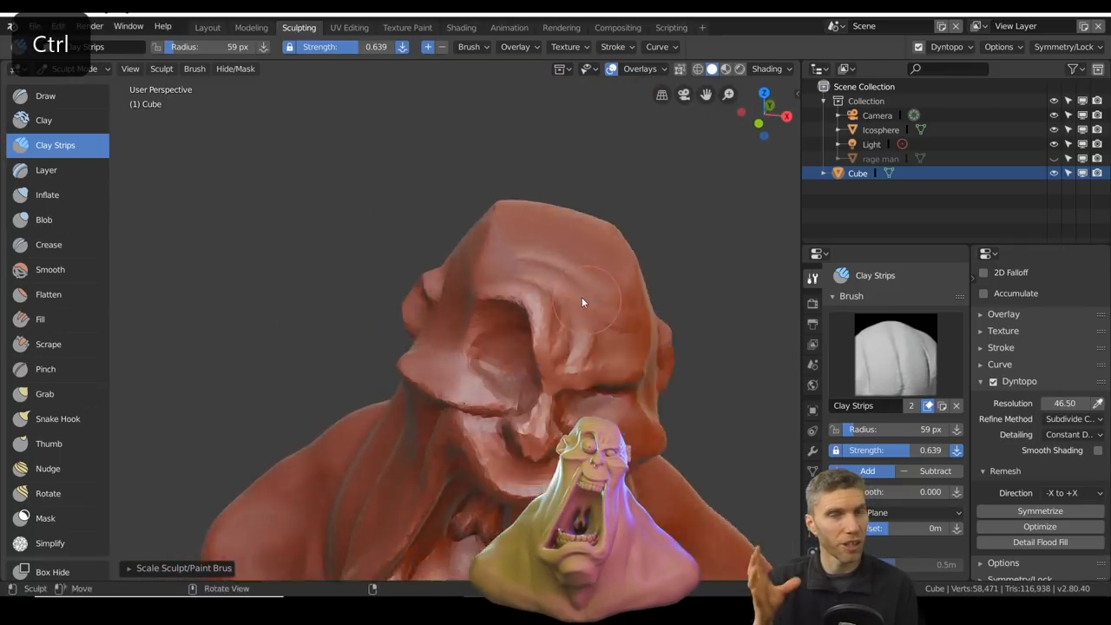
click(48, 243)
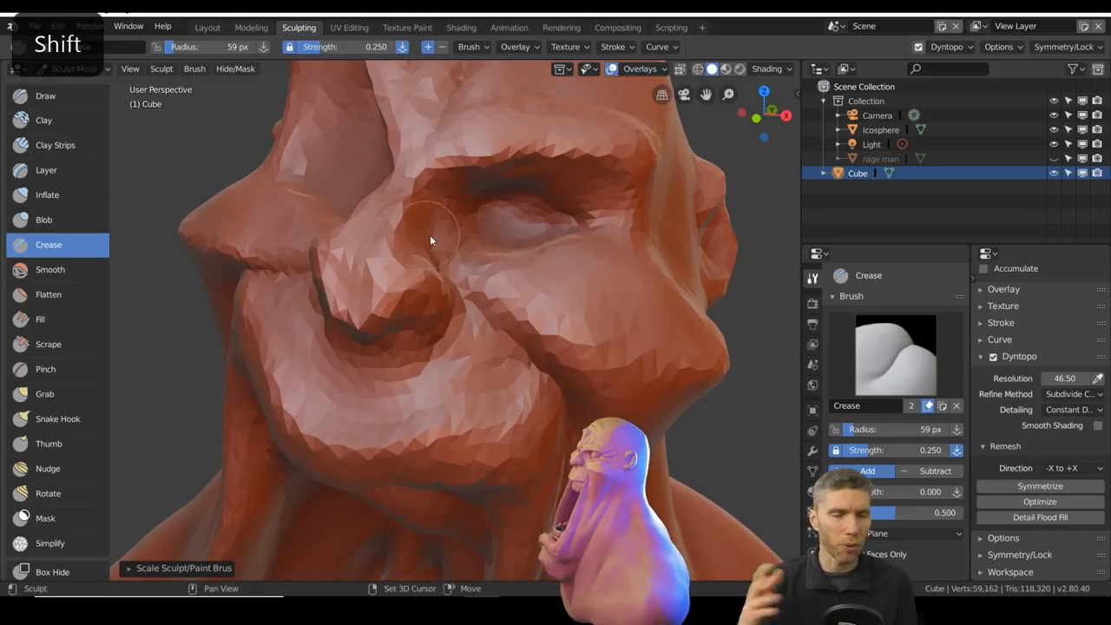
Detail the nose, eyes and lips with clay, draw, crease and inflate strokes, then return to Object Mode
click(43, 120)
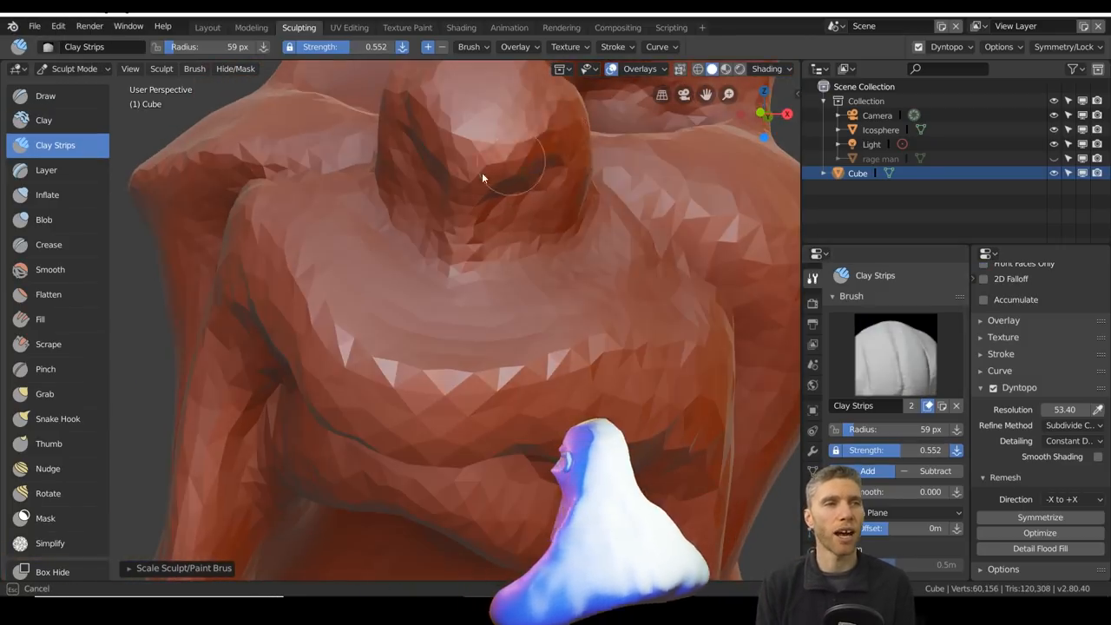
click(45, 96)
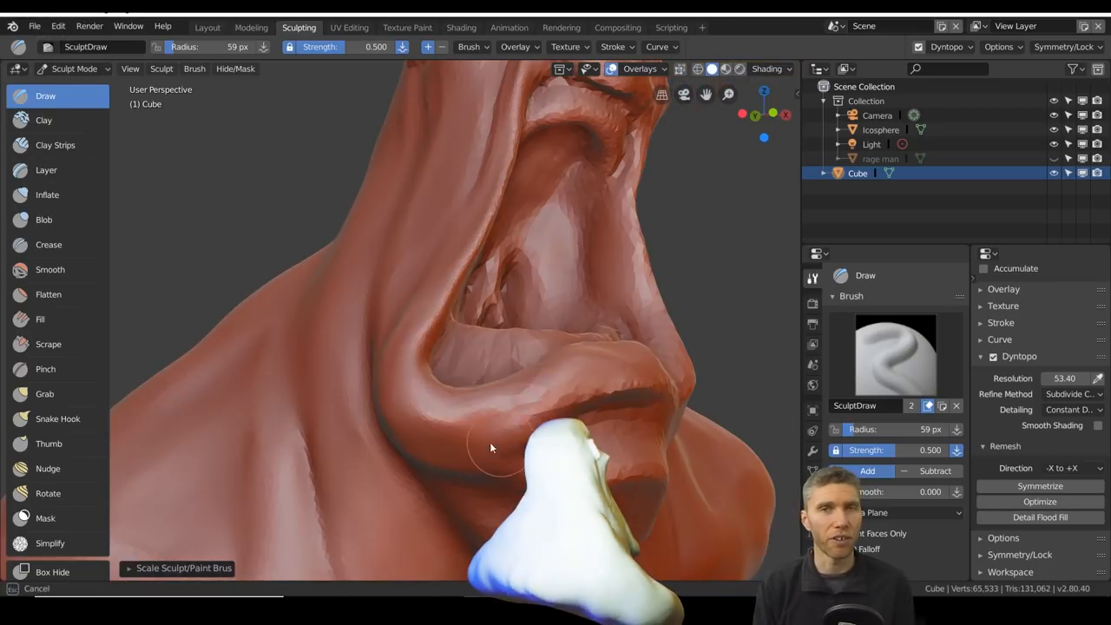
click(47, 195)
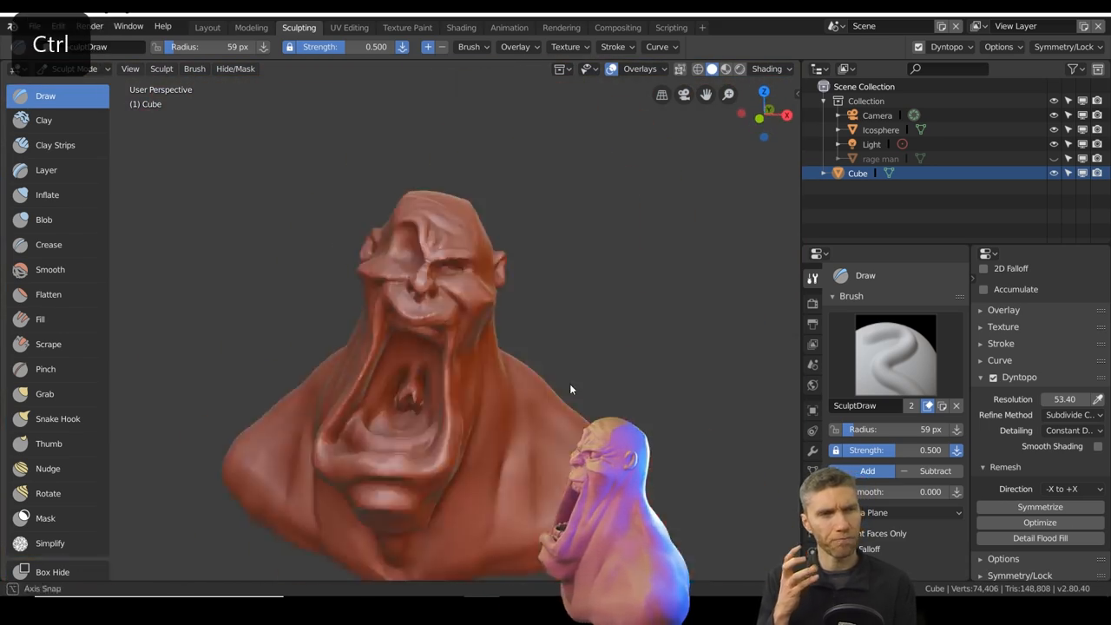
click(49, 243)
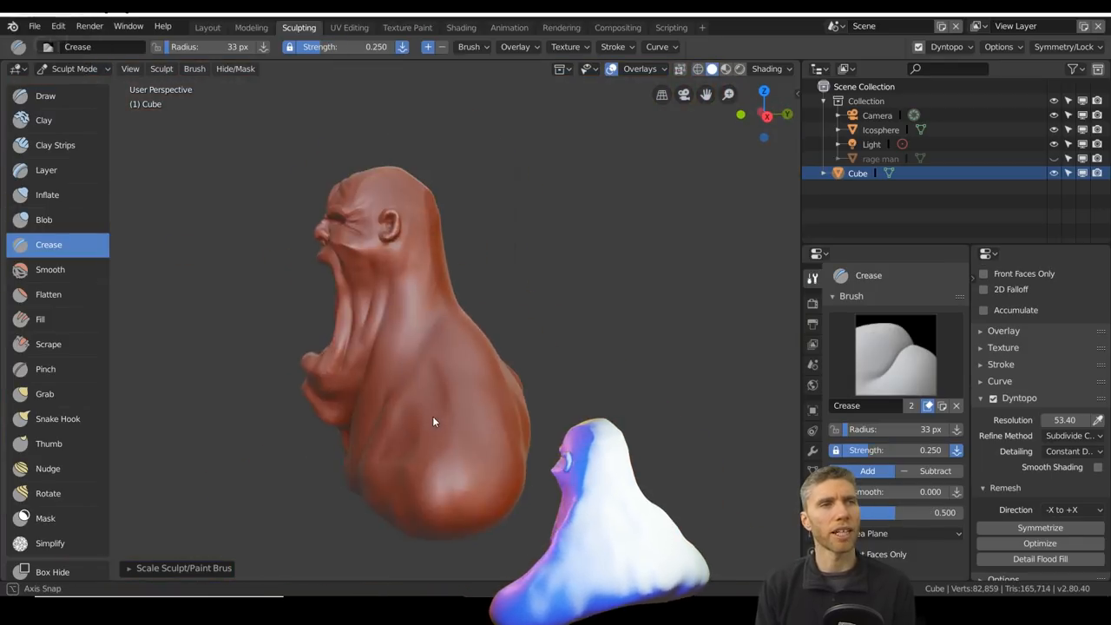
click(47, 195)
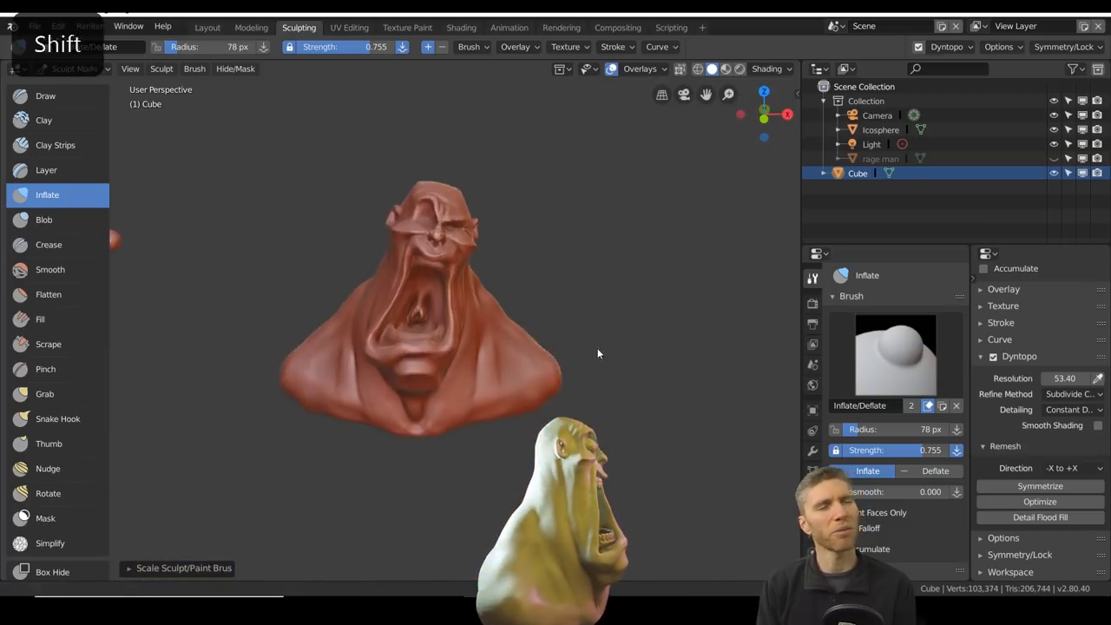
click(163, 21)
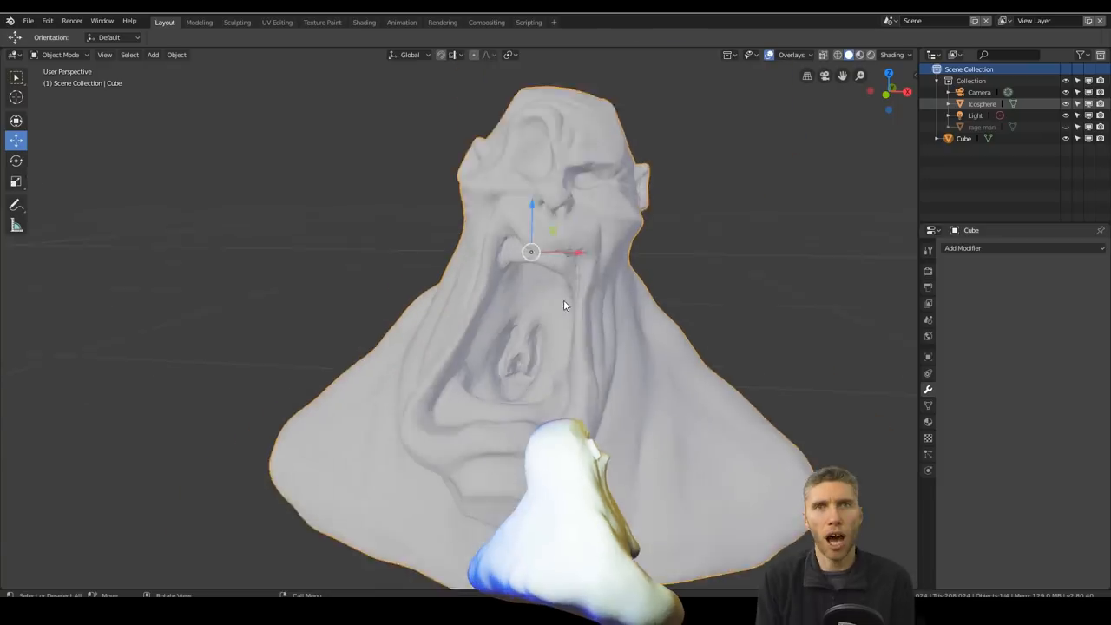
Add a solidified curved plane inside the mouth as a teeth base and resume sculpting the bust
click(237, 21)
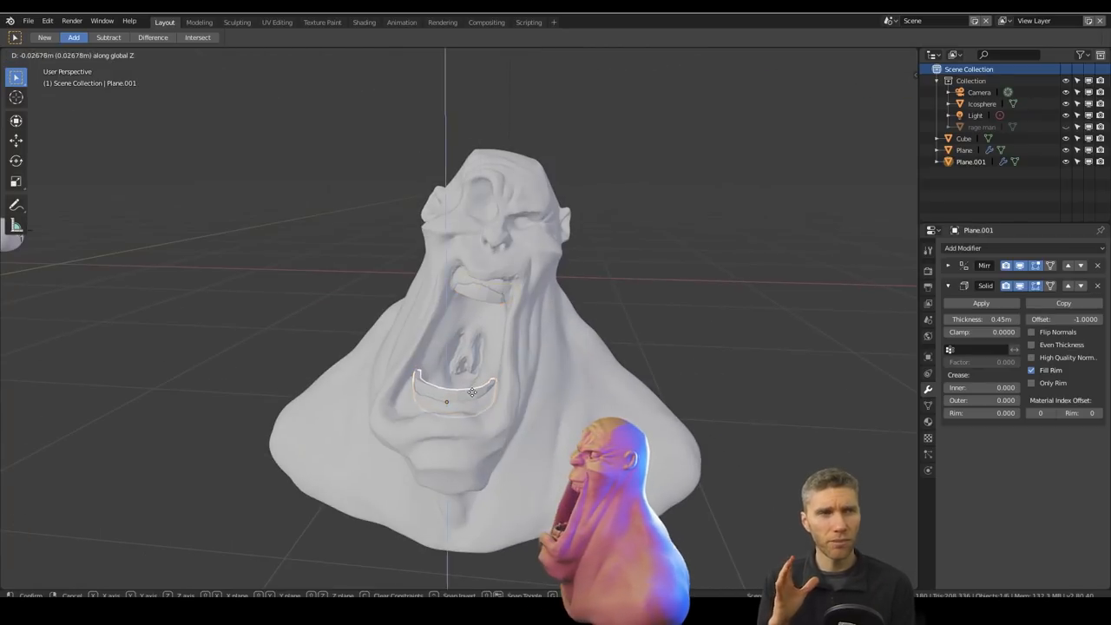
click(236, 21)
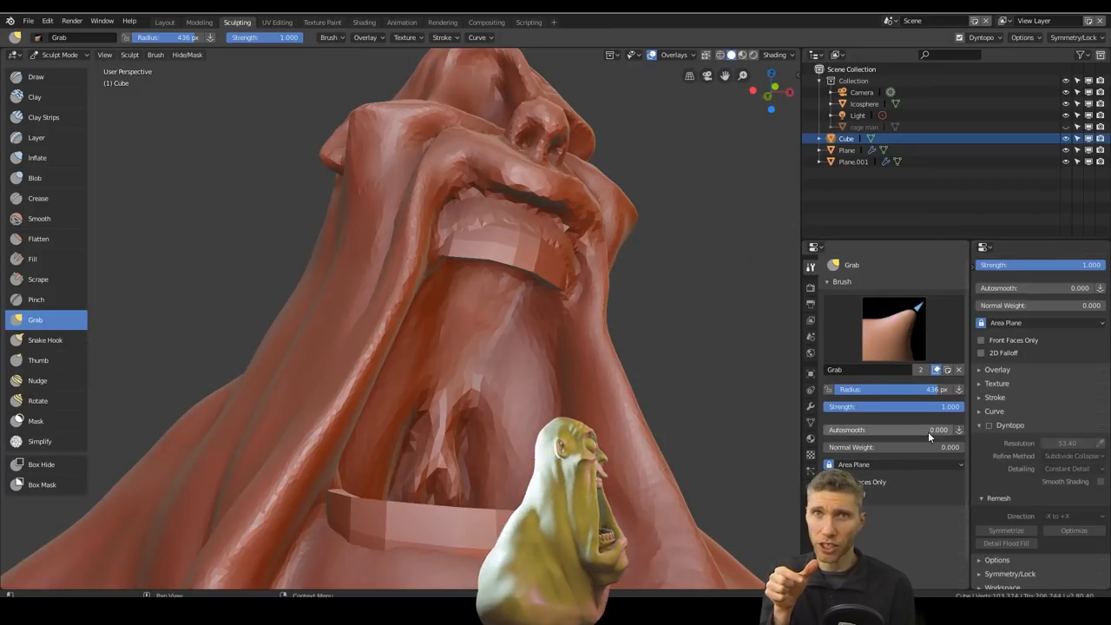
Build up gum tissue around the teeth strip and shape the inner cheek beside it with Draw strokes
click(47, 338)
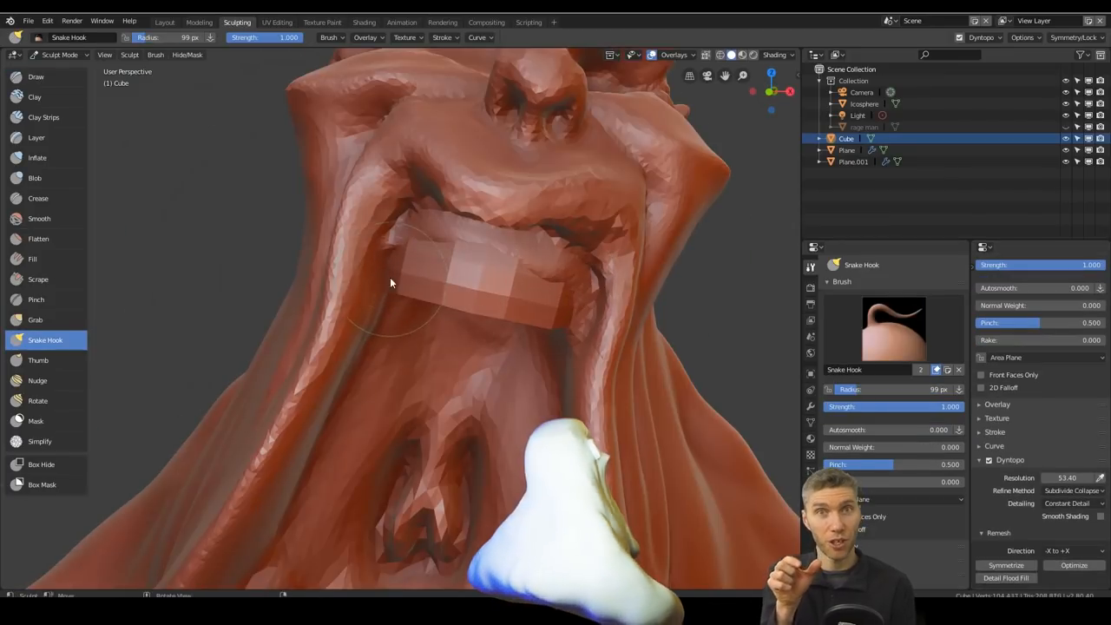
click(35, 76)
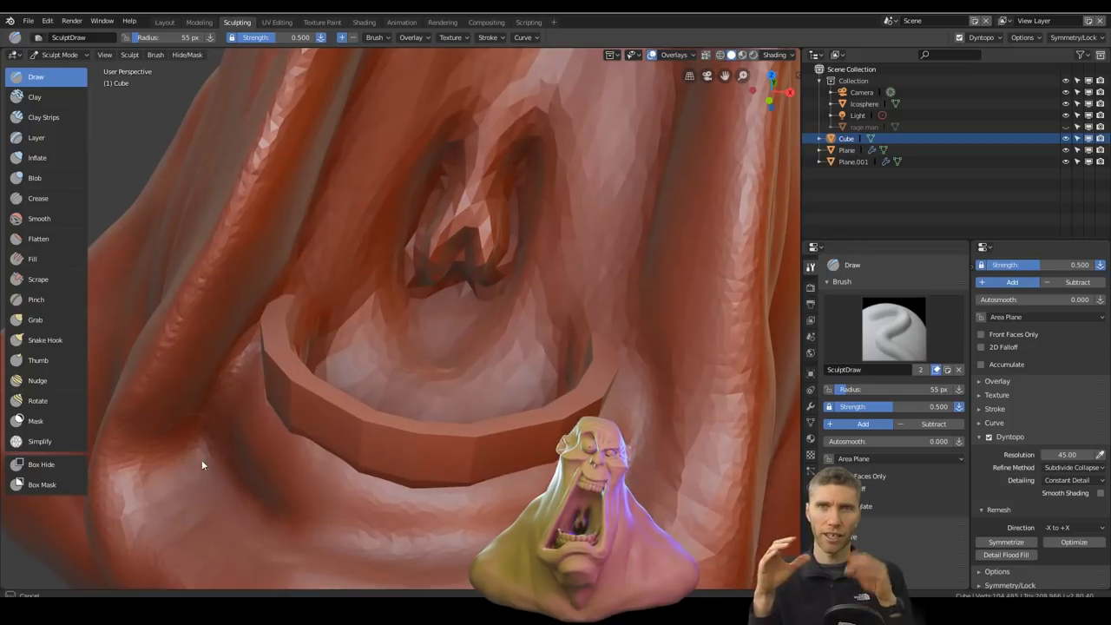
drag(201, 465, 477, 521)
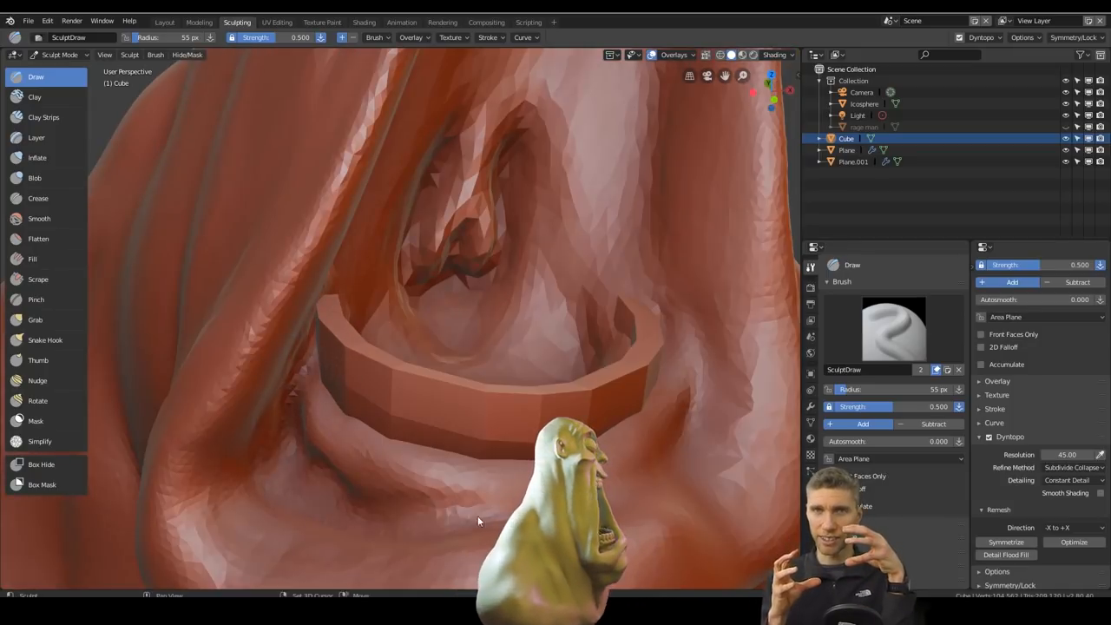
drag(477, 521, 493, 239)
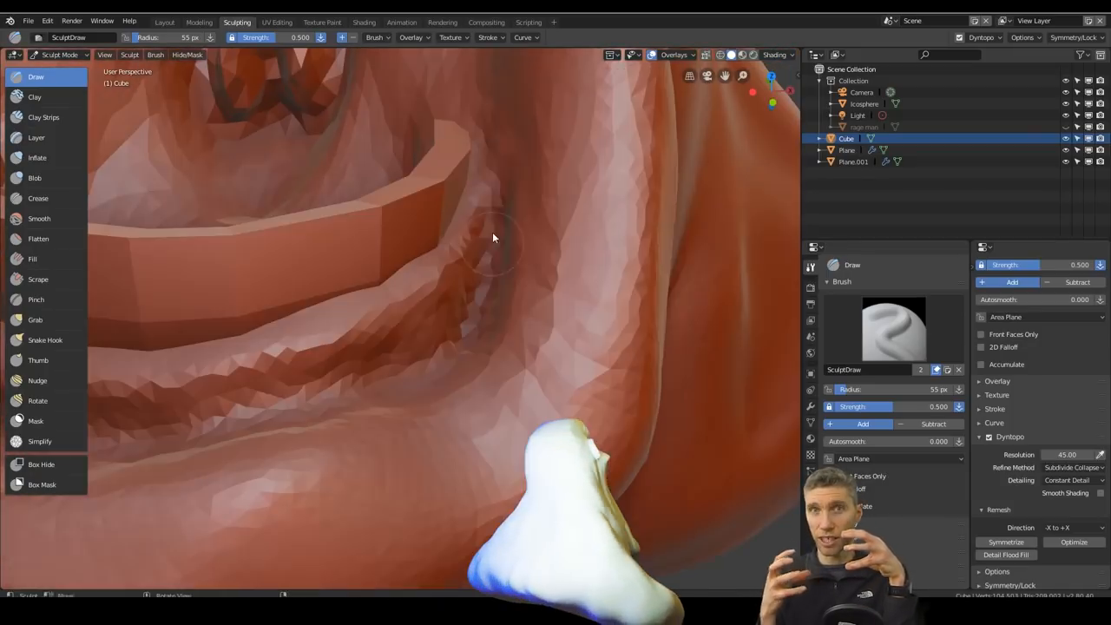
drag(494, 236, 309, 313)
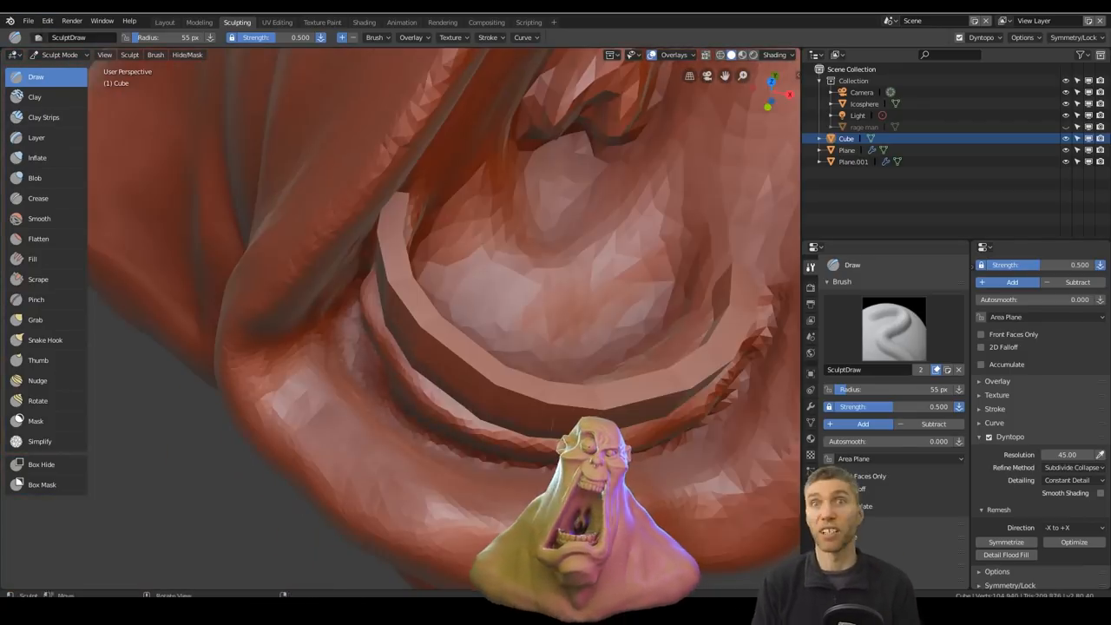
Pull the lips around the teeth with Snake Hook, then return to Draw for the gums
click(45, 338)
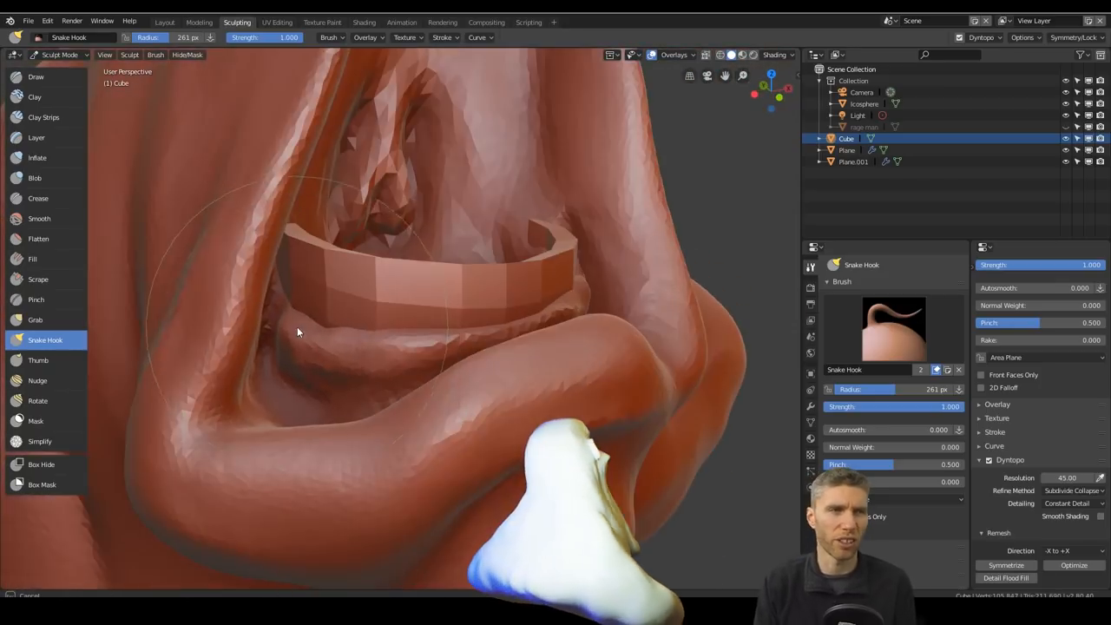
click(37, 77)
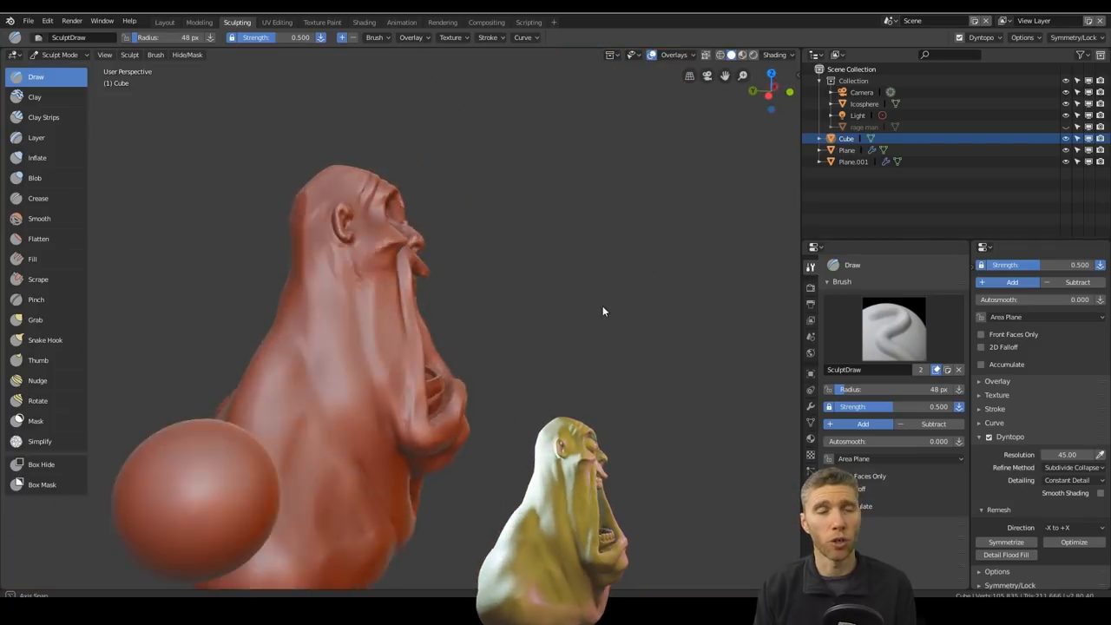
Deepen the brow, nose and cheek folds and sag the lips over the teeth with Grab and Snake Hook
click(35, 319)
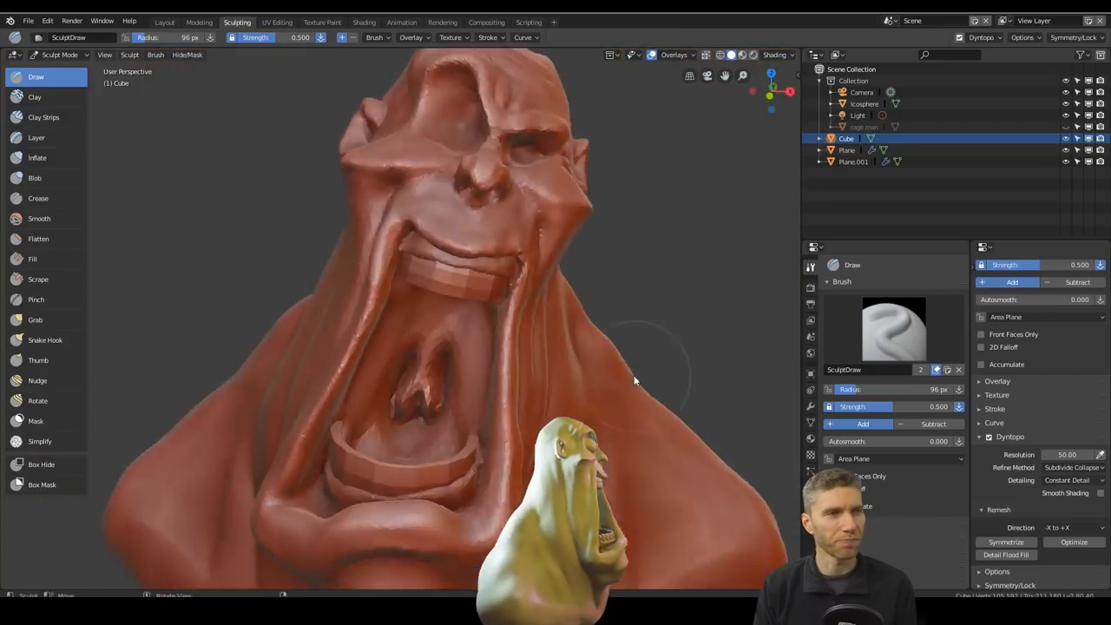
click(46, 339)
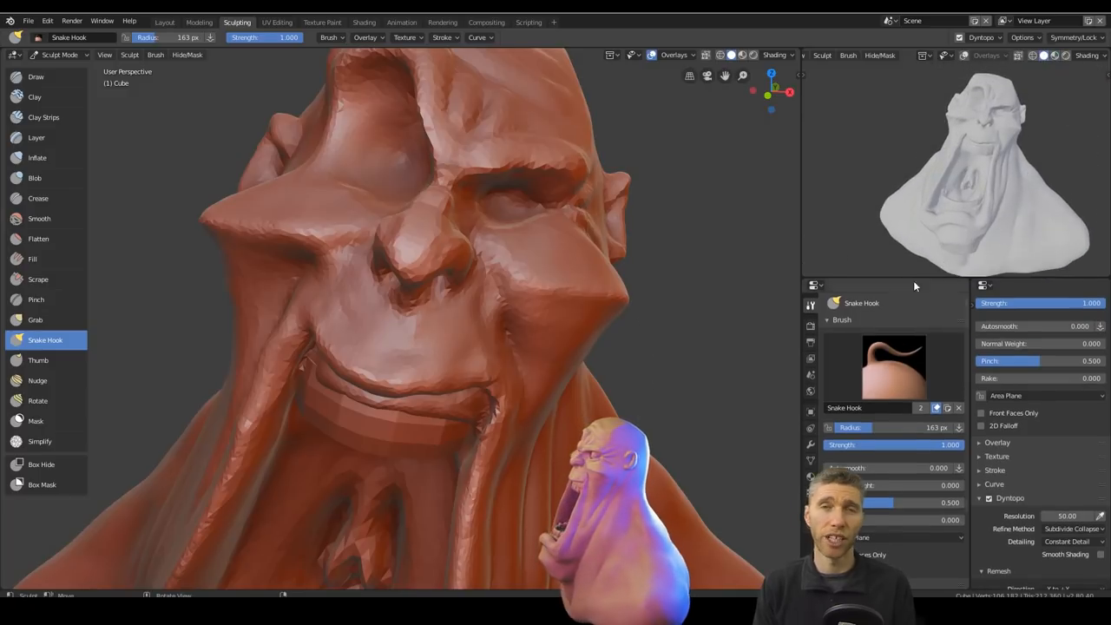
Crease and pull the lower lip around the tooth strip, then leave sculpting for object editing
click(38, 198)
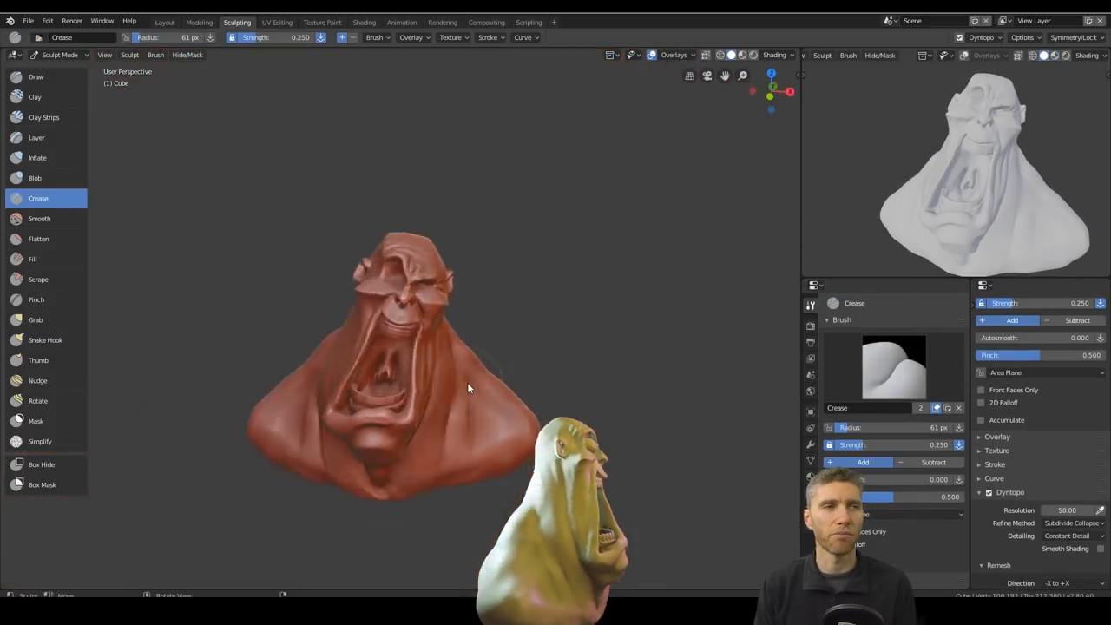
click(45, 338)
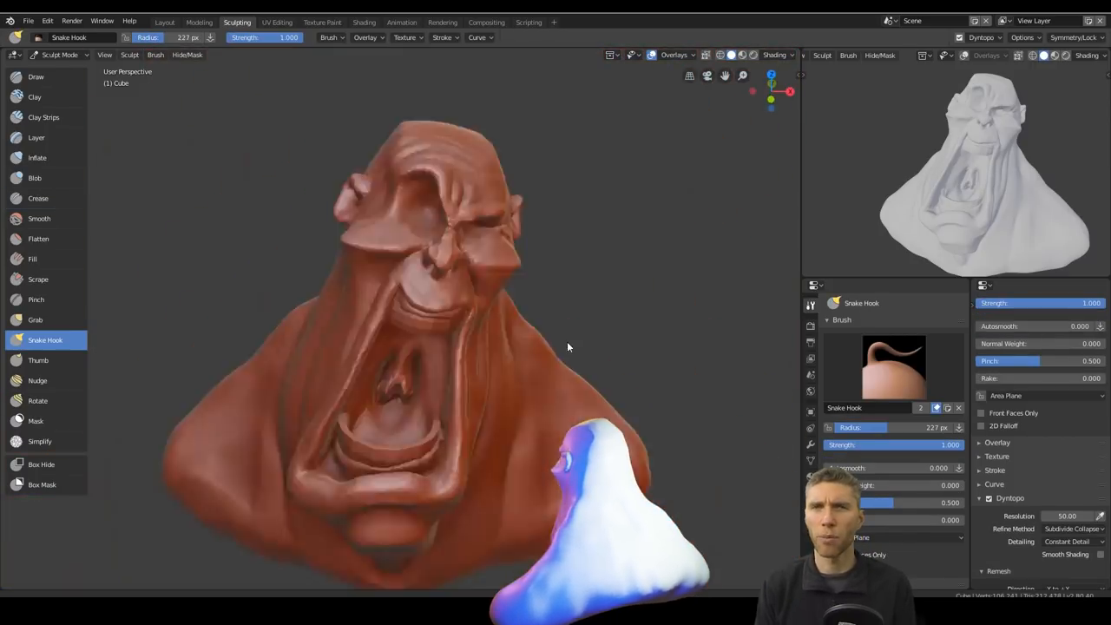
click(38, 197)
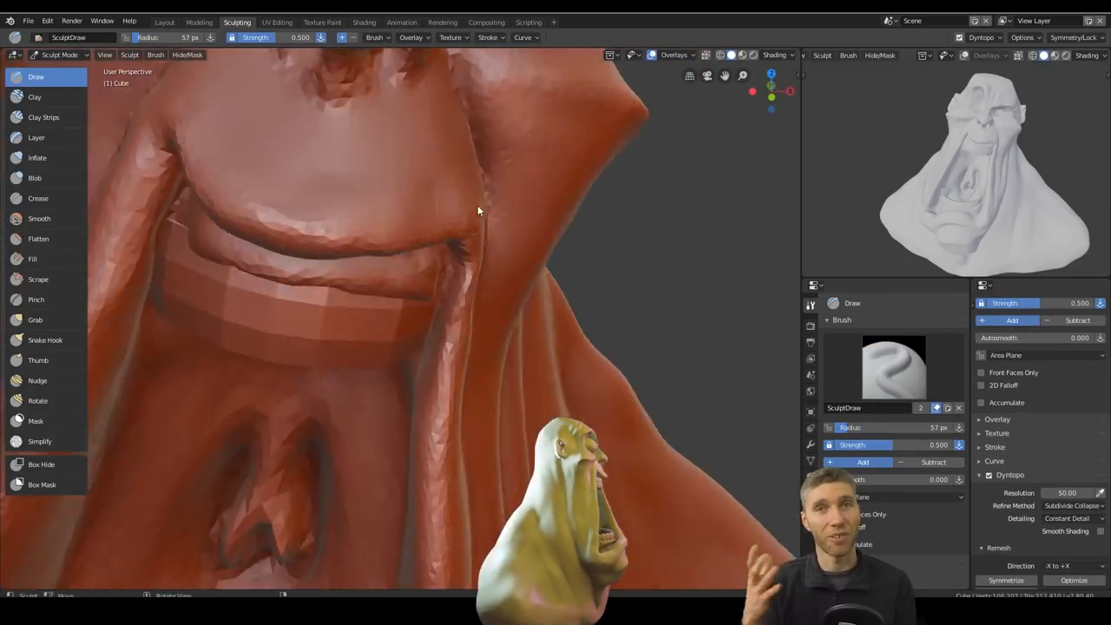
click(34, 320)
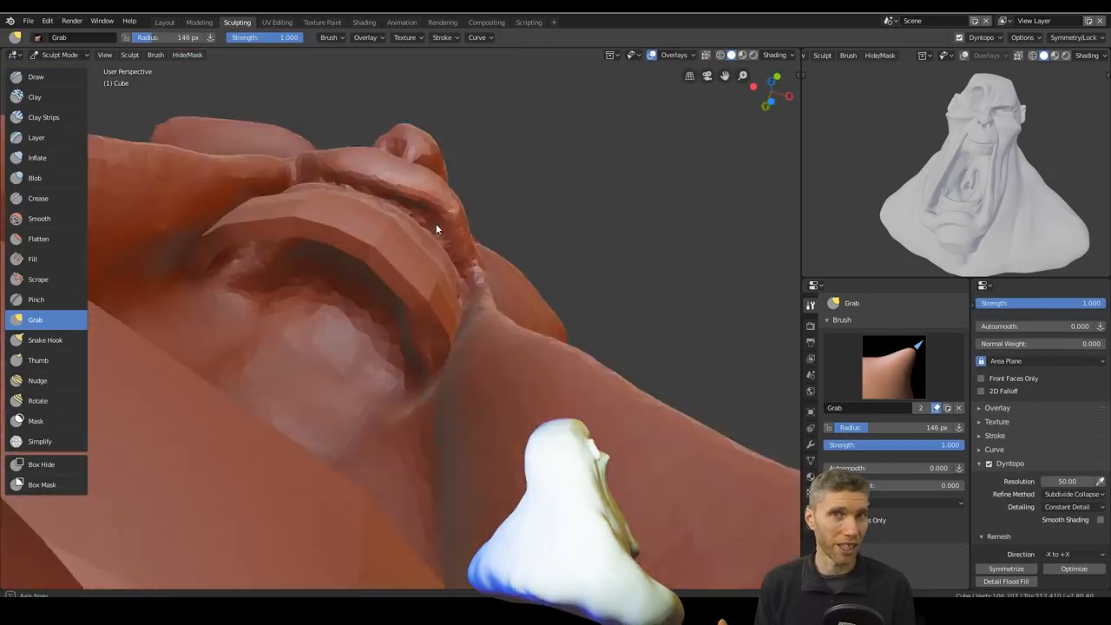
click(163, 21)
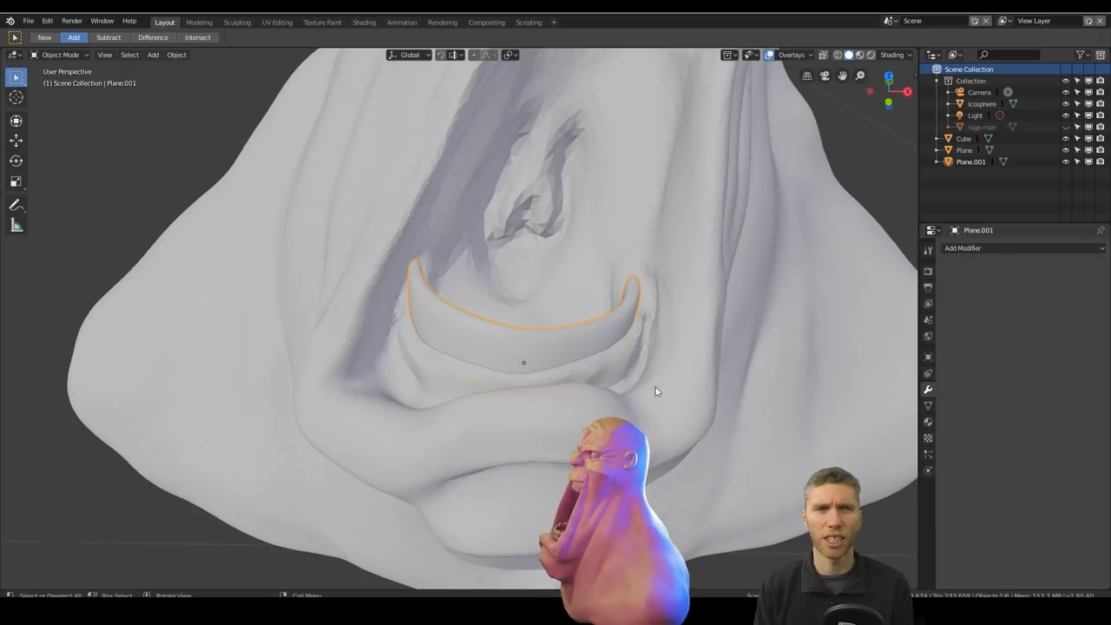
Enter Sculpt Mode on the upper teeth strip and rough out the tooth shapes with Draw and Grab
drag(656, 391, 524, 354)
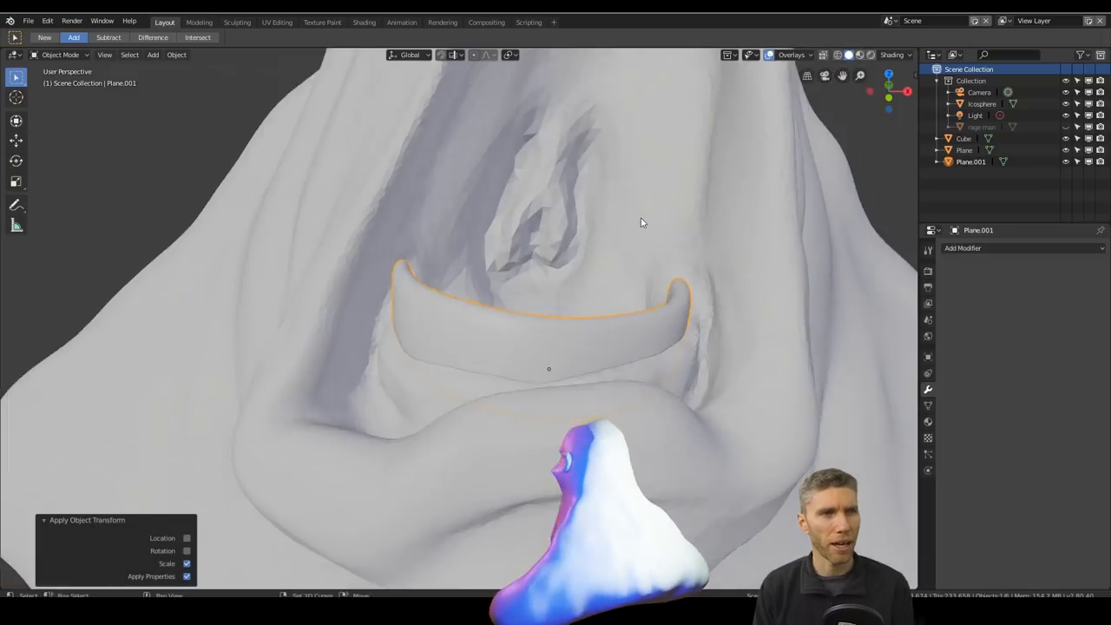
click(236, 21)
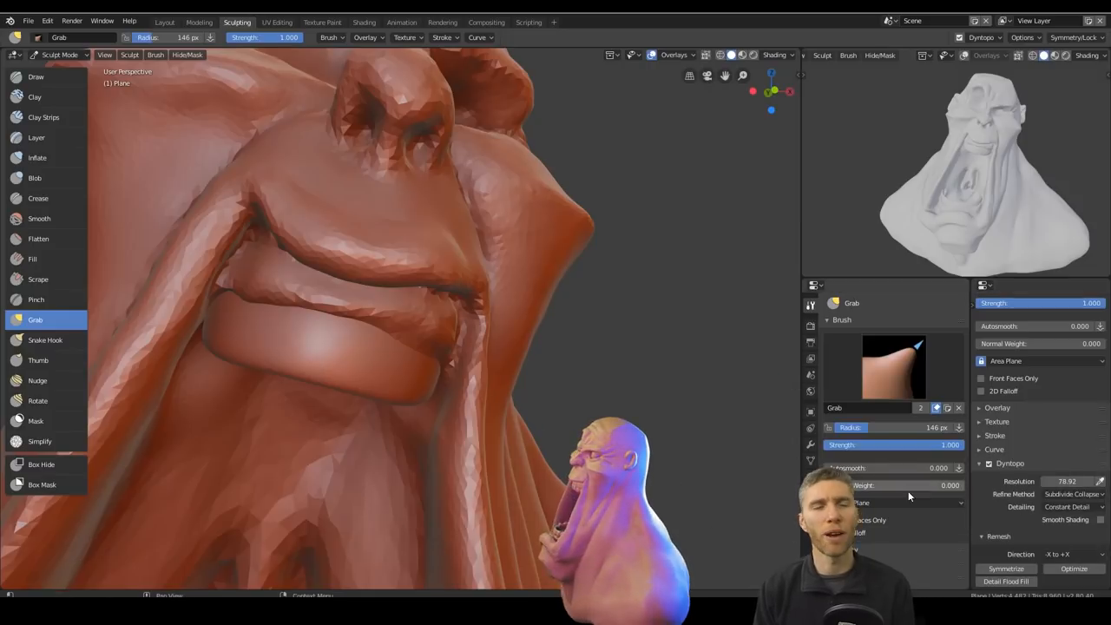
click(35, 77)
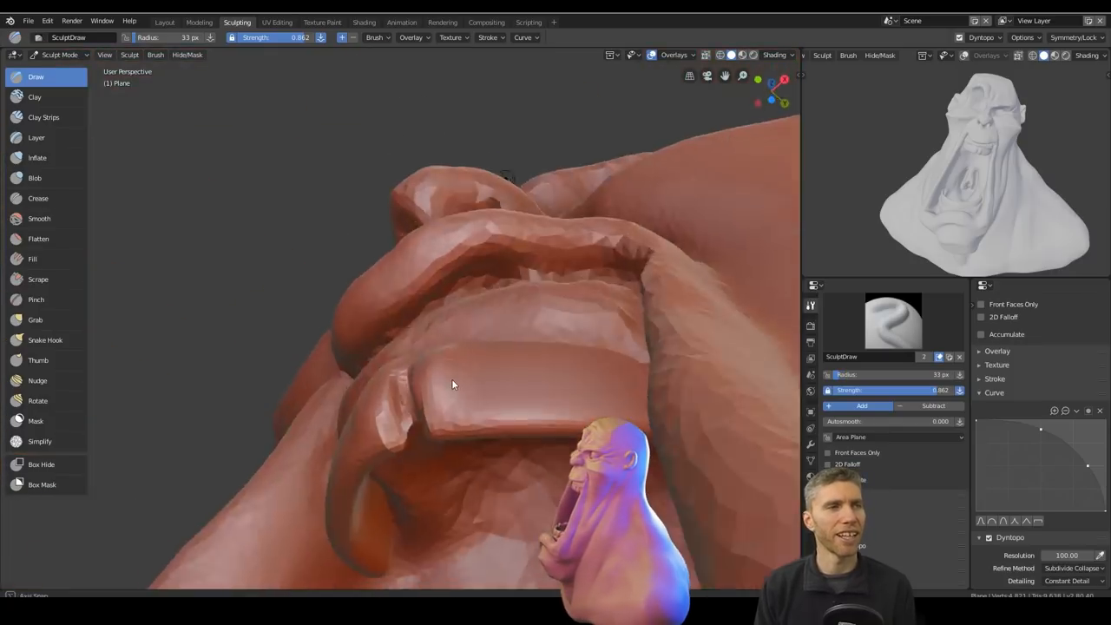
click(38, 277)
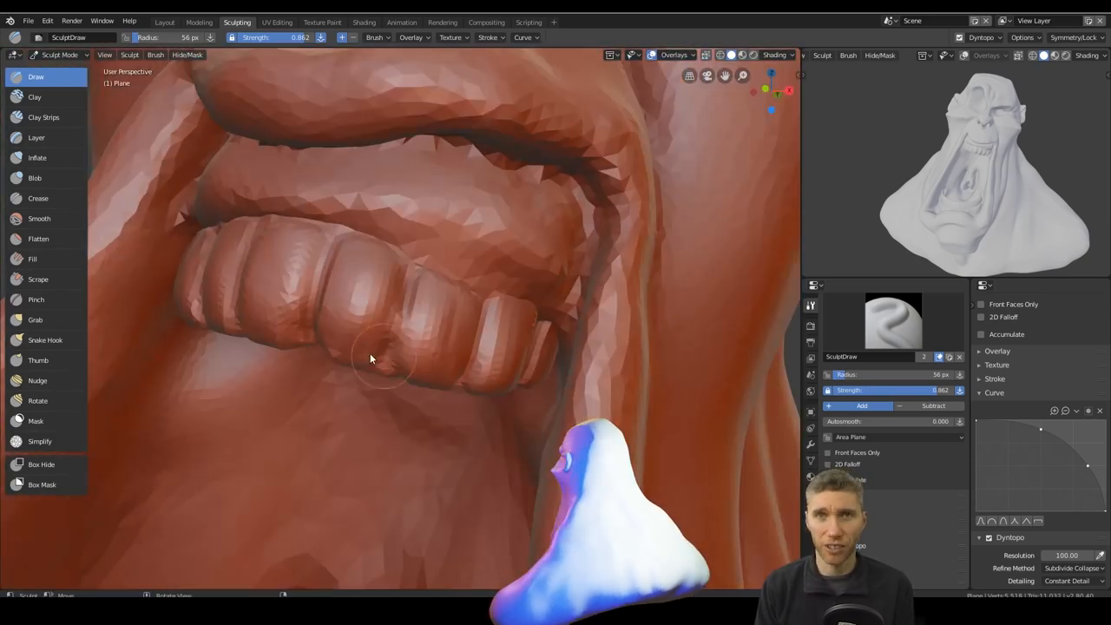
Cut sharp creases between the upper teeth, build them up, and return to Object Mode
click(39, 198)
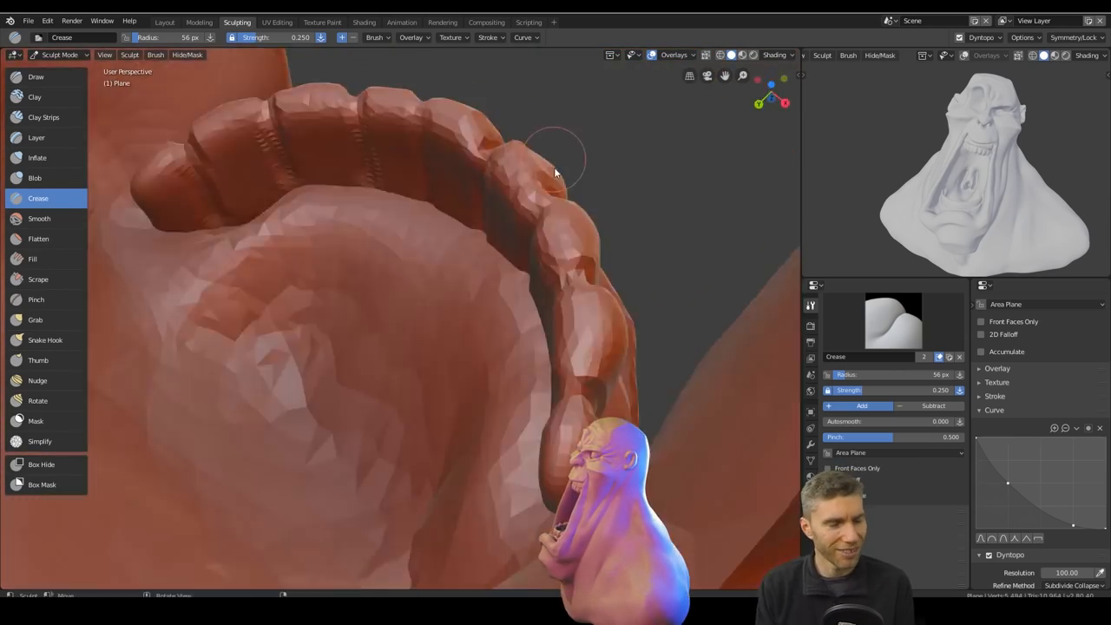
click(35, 76)
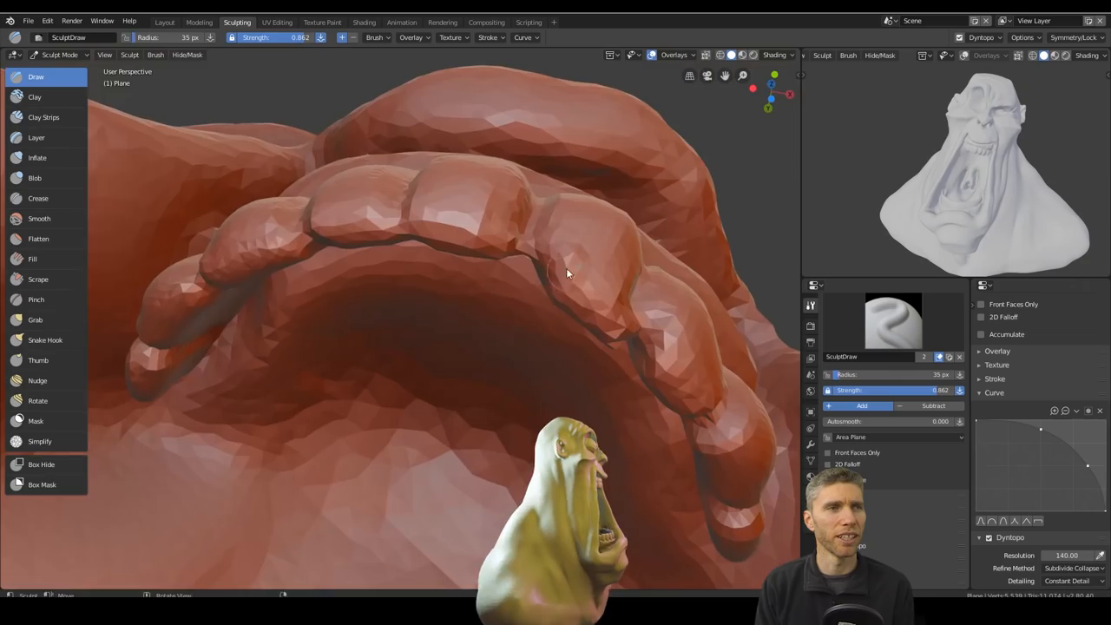
click(39, 198)
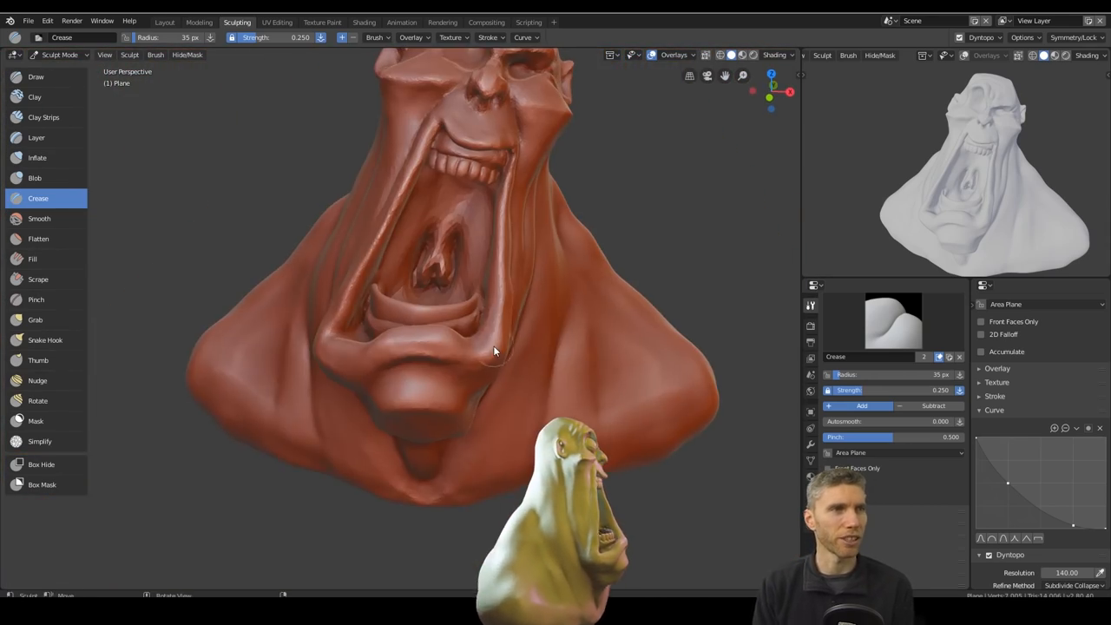
click(163, 21)
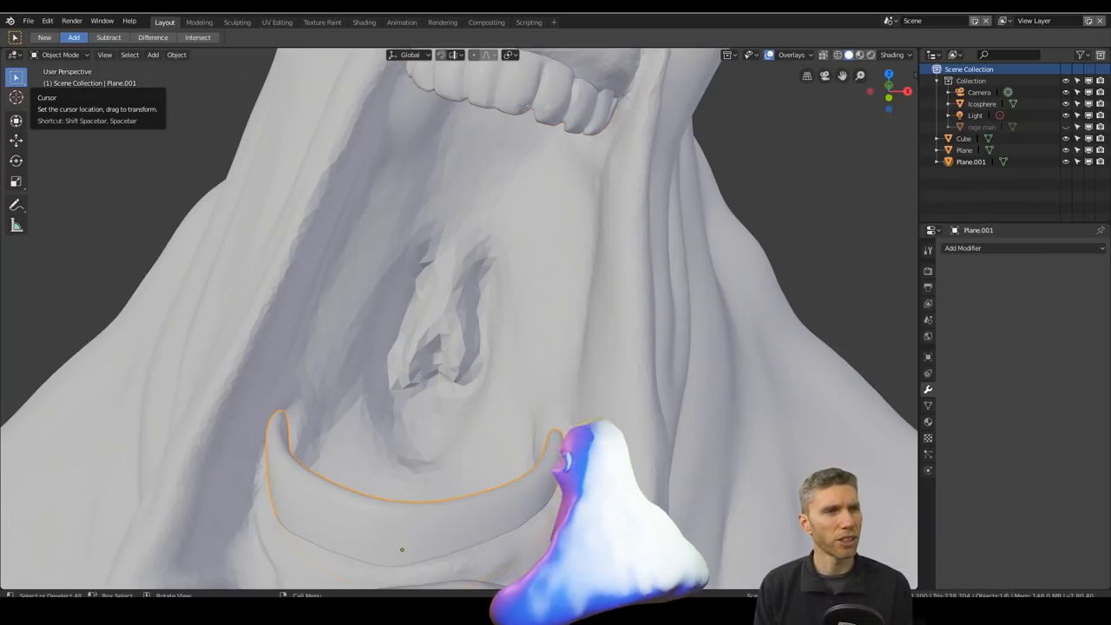
Sculpt the lower strip into a row of distinct teeth with Draw, then return to Object Mode
click(236, 21)
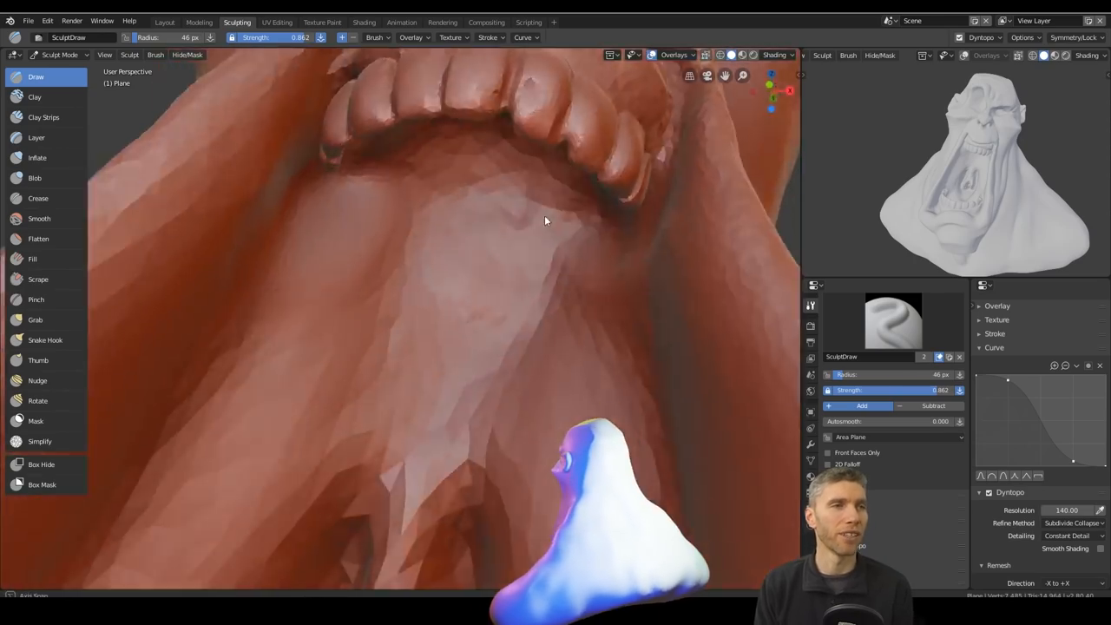
click(163, 21)
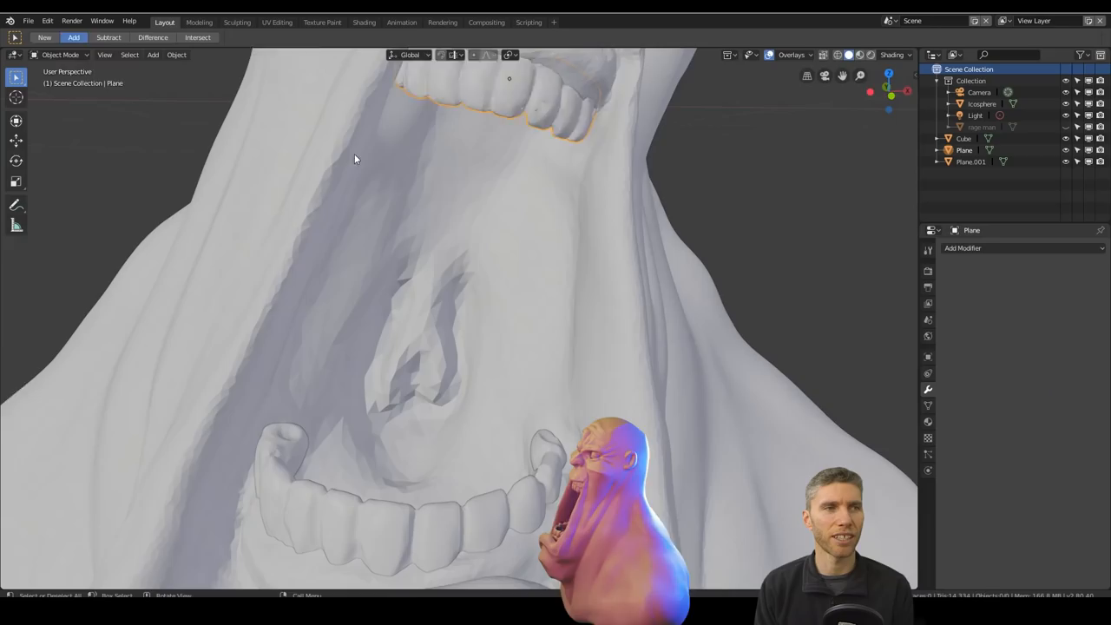
Edit the upper teeth mesh faces in Edit Mode, then resume sculpting the gum line
key(Tab)
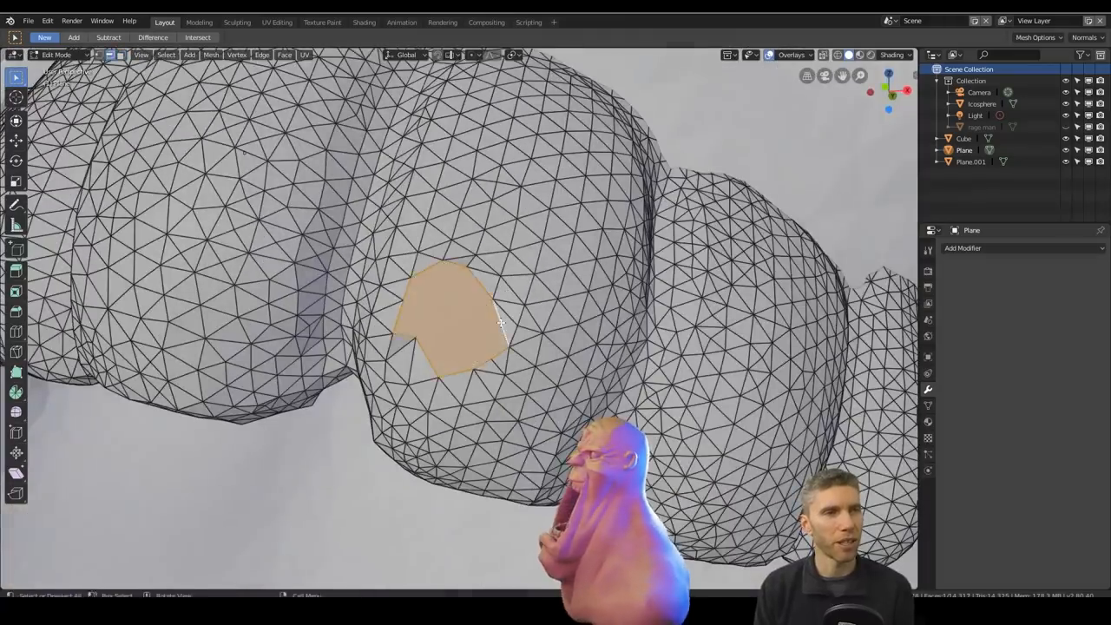
click(236, 20)
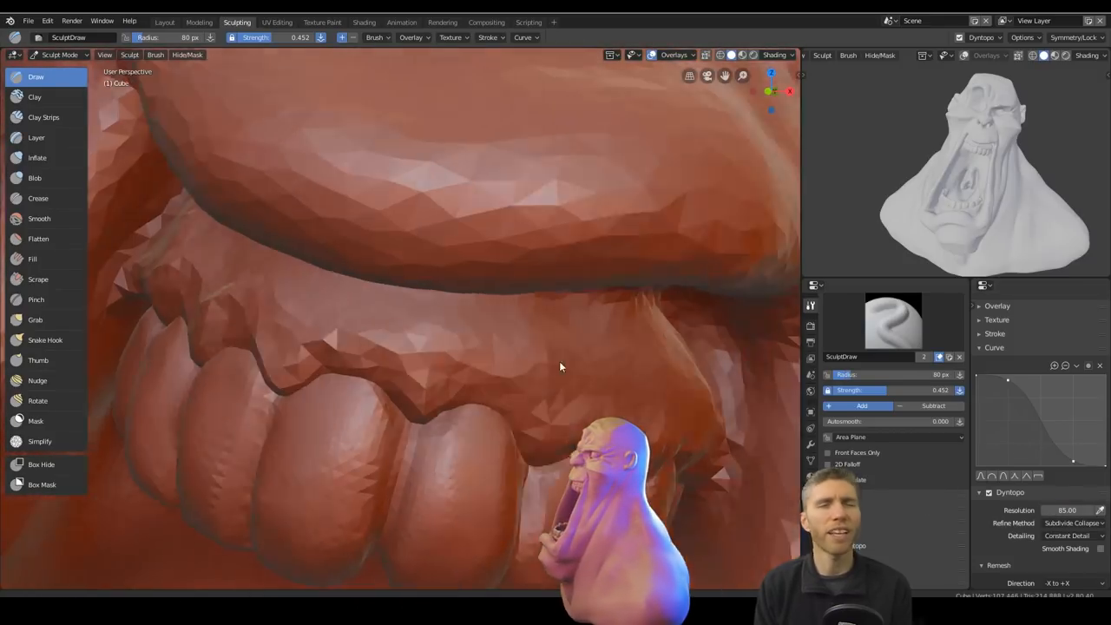
Crease the gum edges along the upper teeth and mask off the lower lip and chin
click(38, 198)
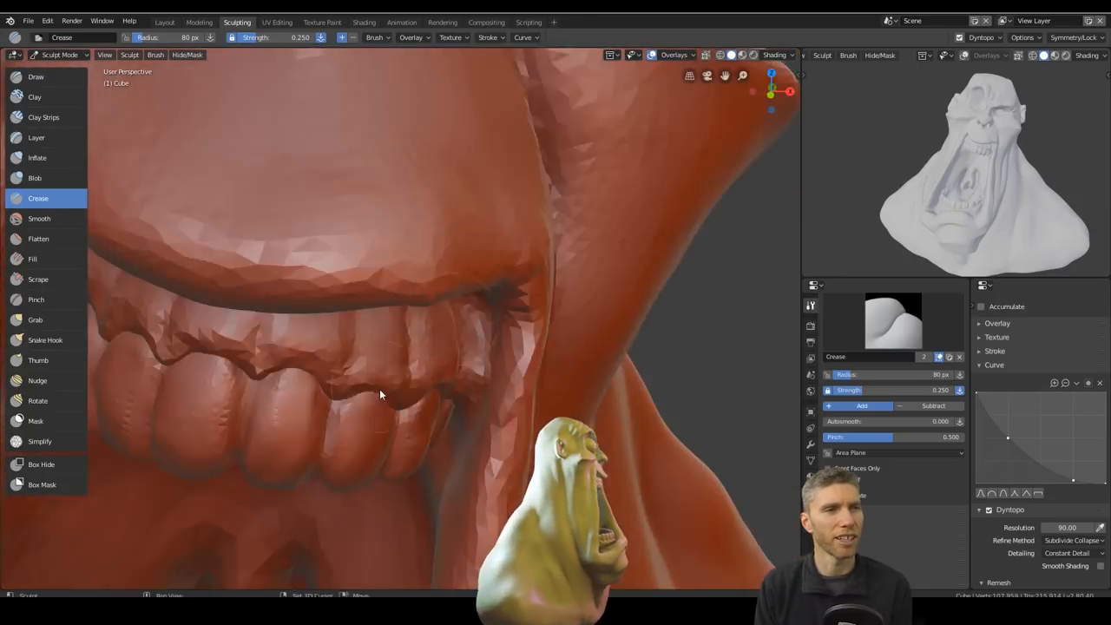
click(40, 441)
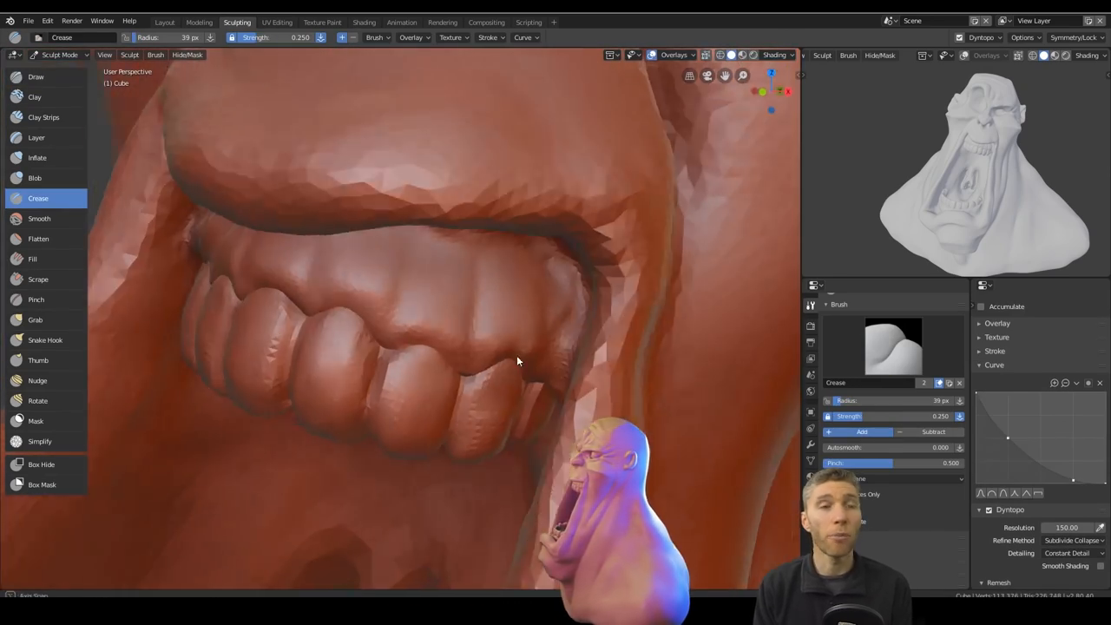
click(35, 76)
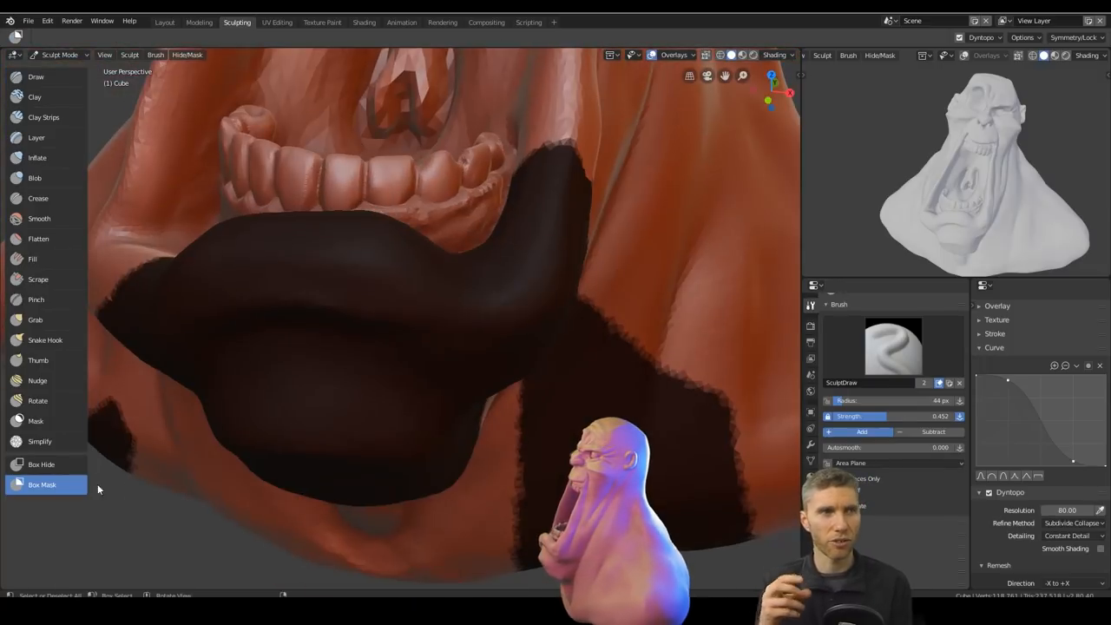
Shape the lower gums to hug the bottom teeth before placing the spherical eyeball in the socket
click(42, 466)
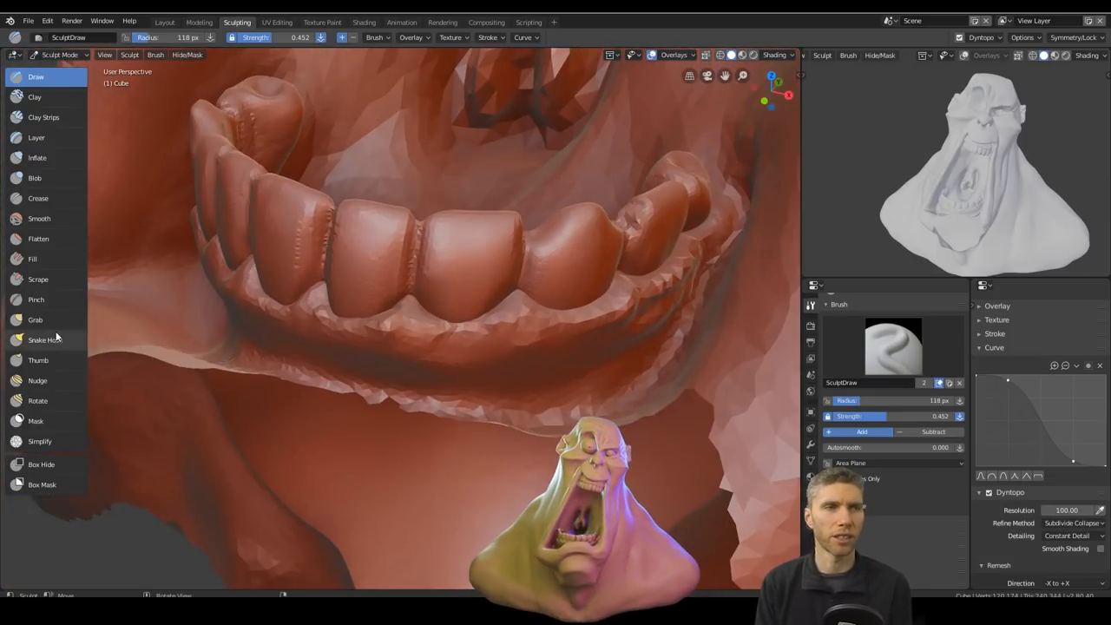
click(45, 339)
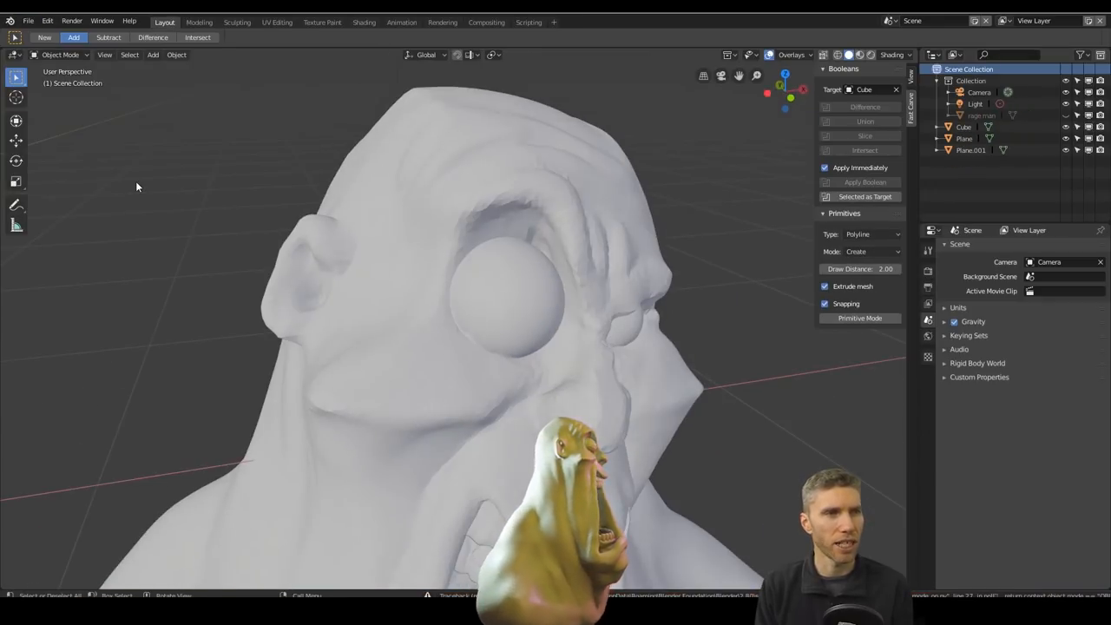
Alternate between sculpting the brow over the eyeball and adjusting the eyeball spheres in Object Mode
click(236, 20)
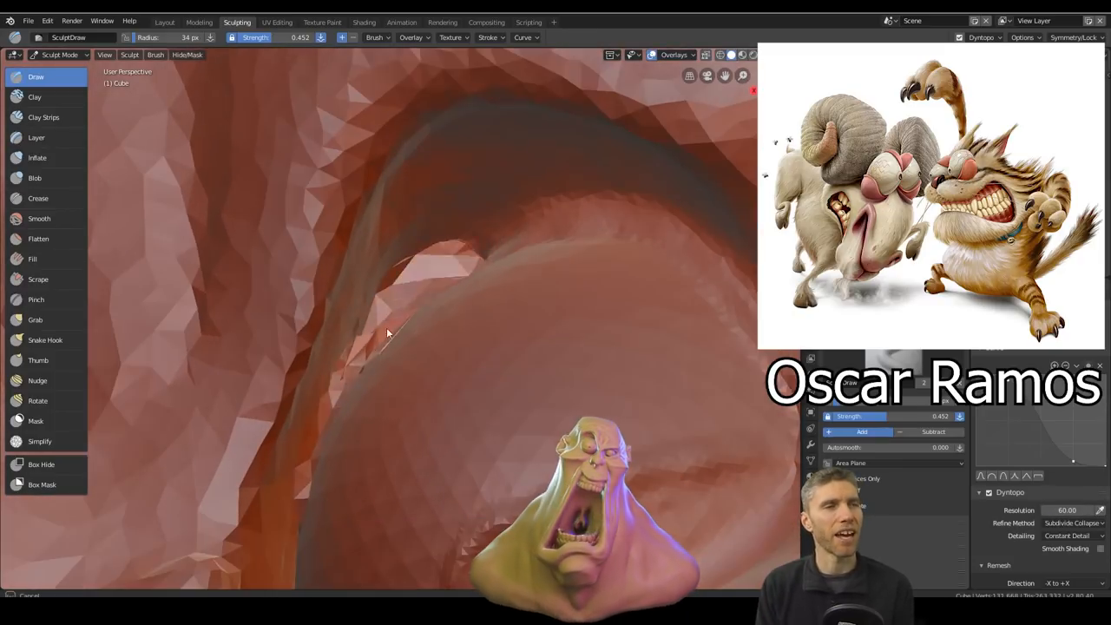
click(163, 21)
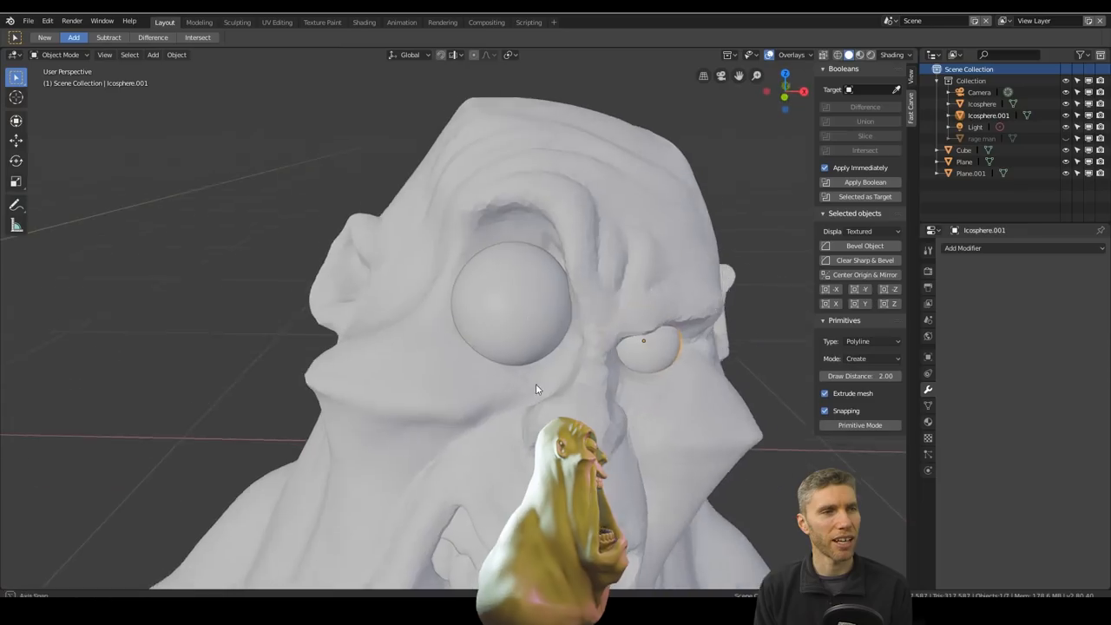
click(236, 21)
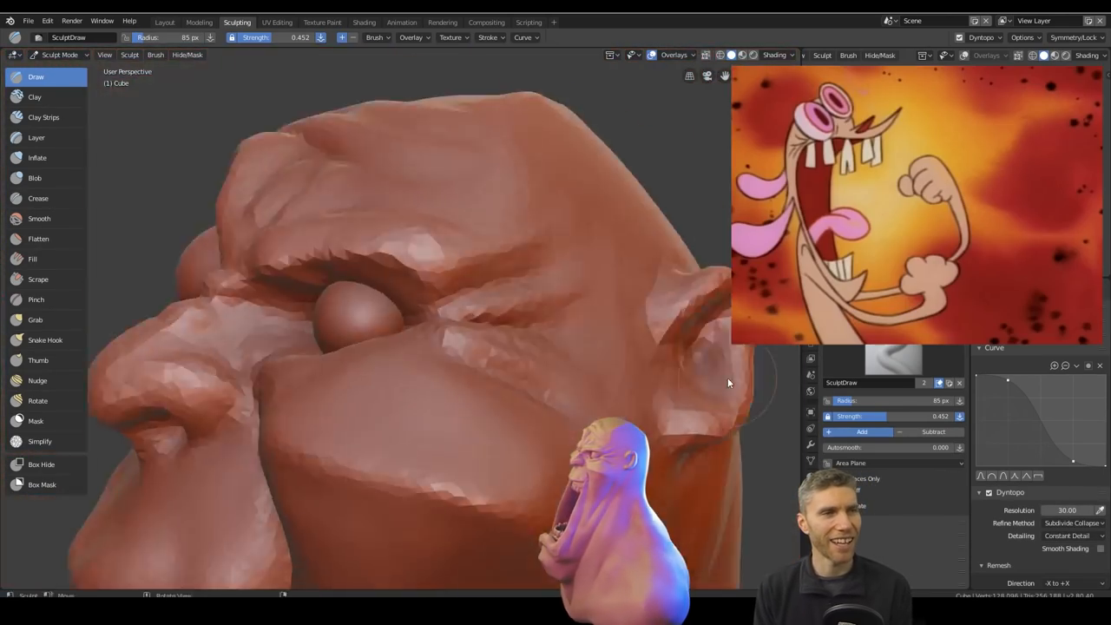
click(163, 21)
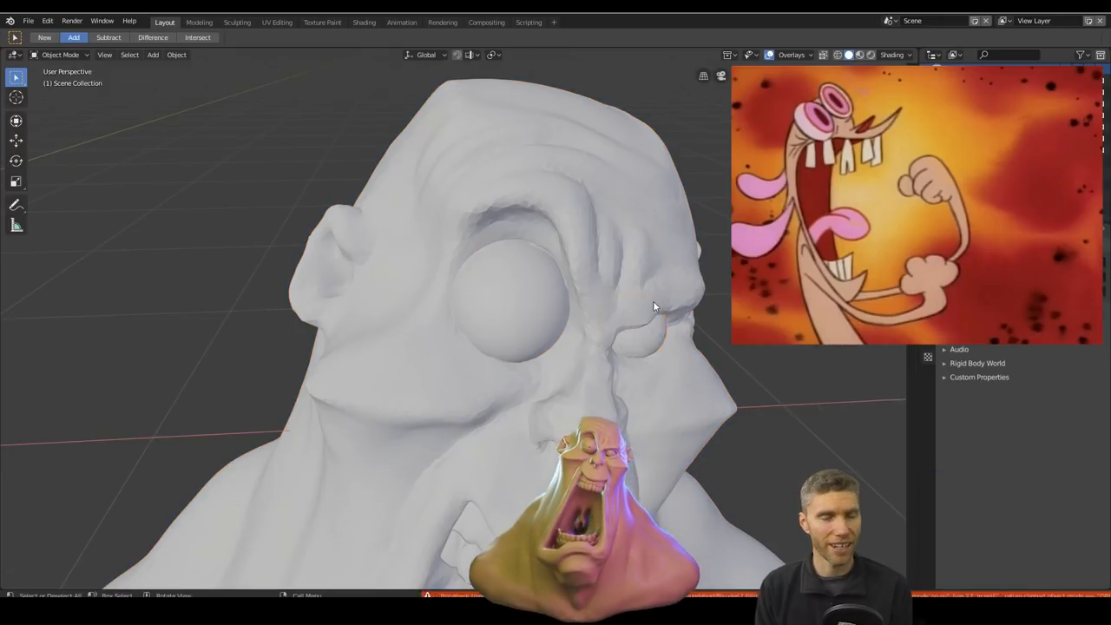
click(236, 21)
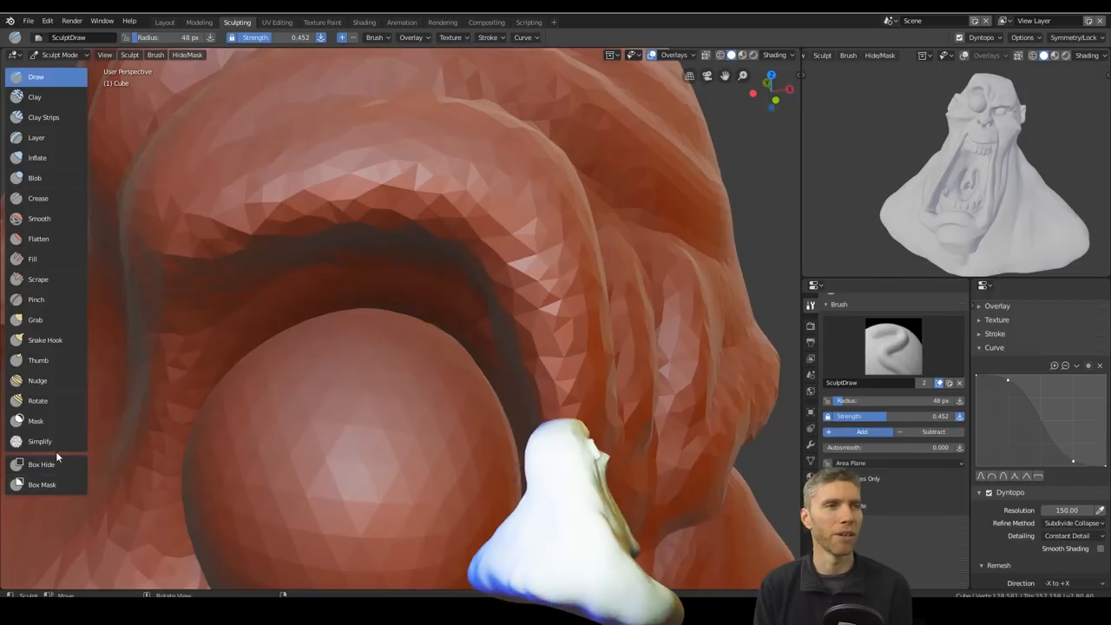
Simplify the socket mesh, draw the upper eyelid ridge and sharpen it with Crease strokes
click(40, 441)
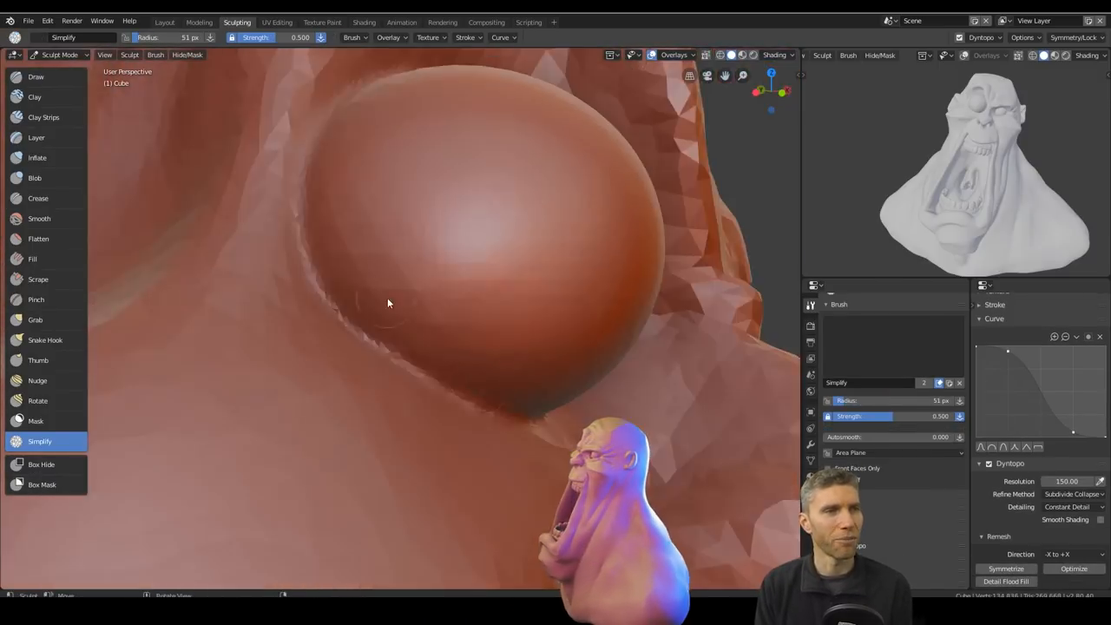
click(35, 77)
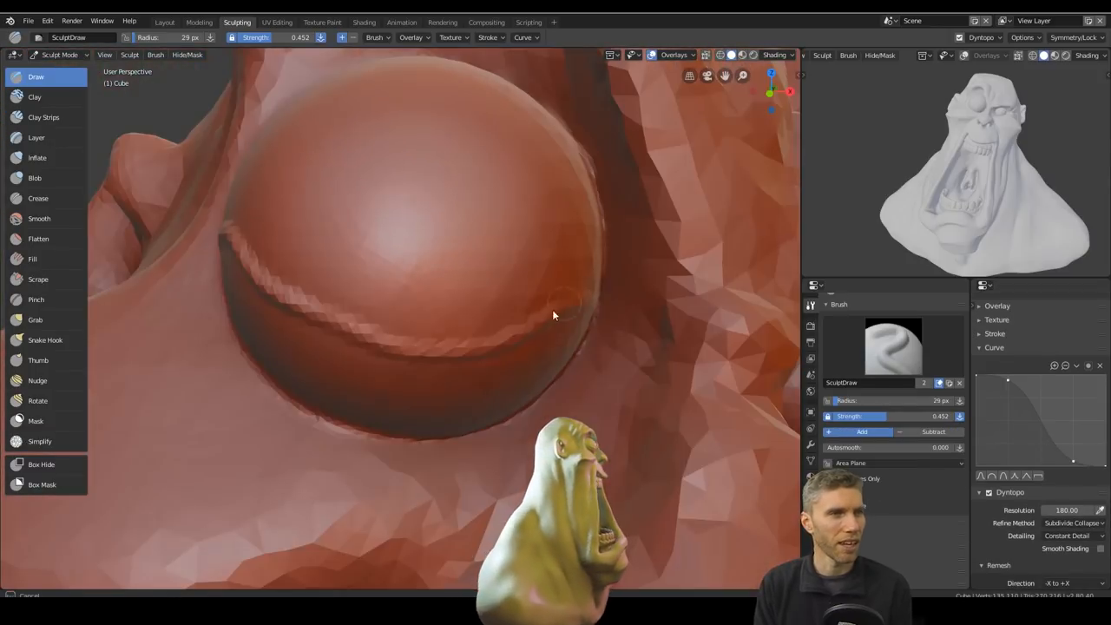
click(38, 197)
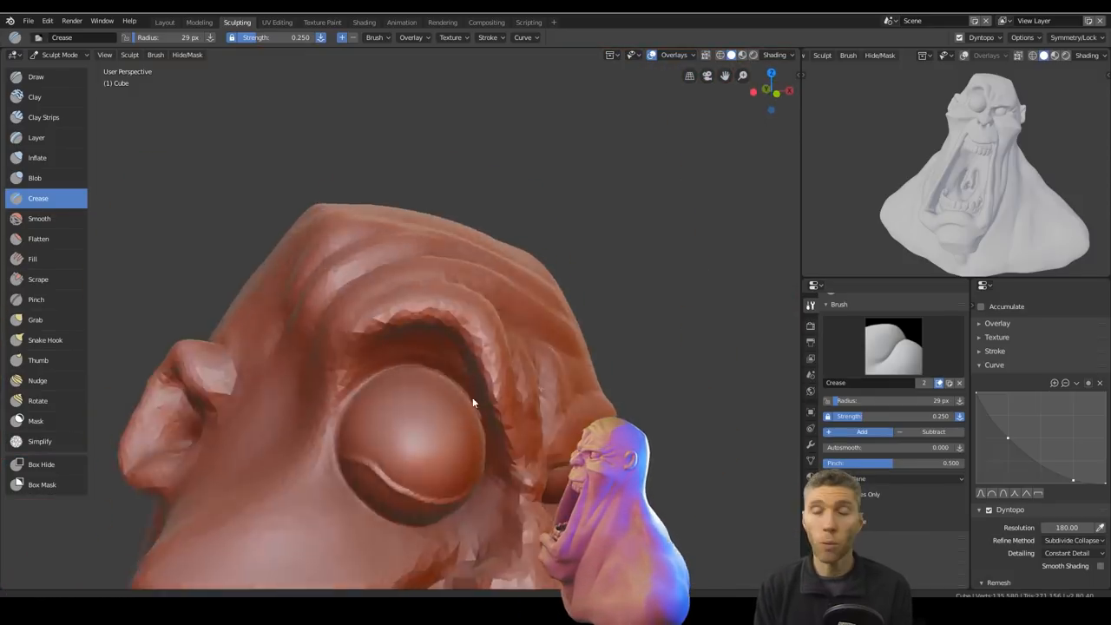
click(34, 76)
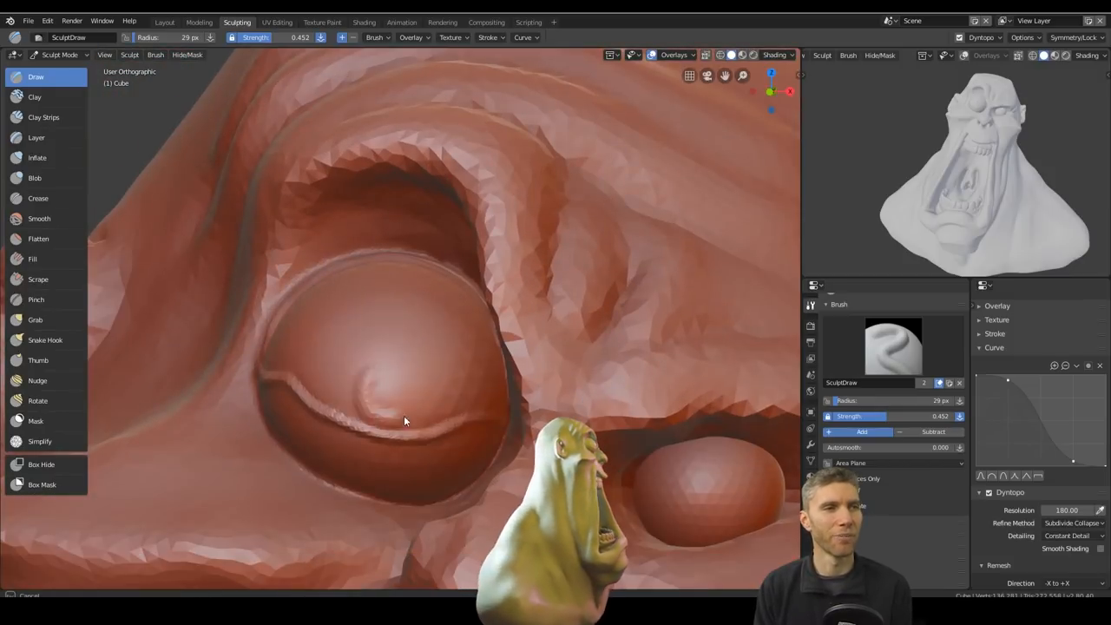
Sculpt an eyelid on the second eyeball with Simplify and Draw, then crease its rim sharp
click(40, 441)
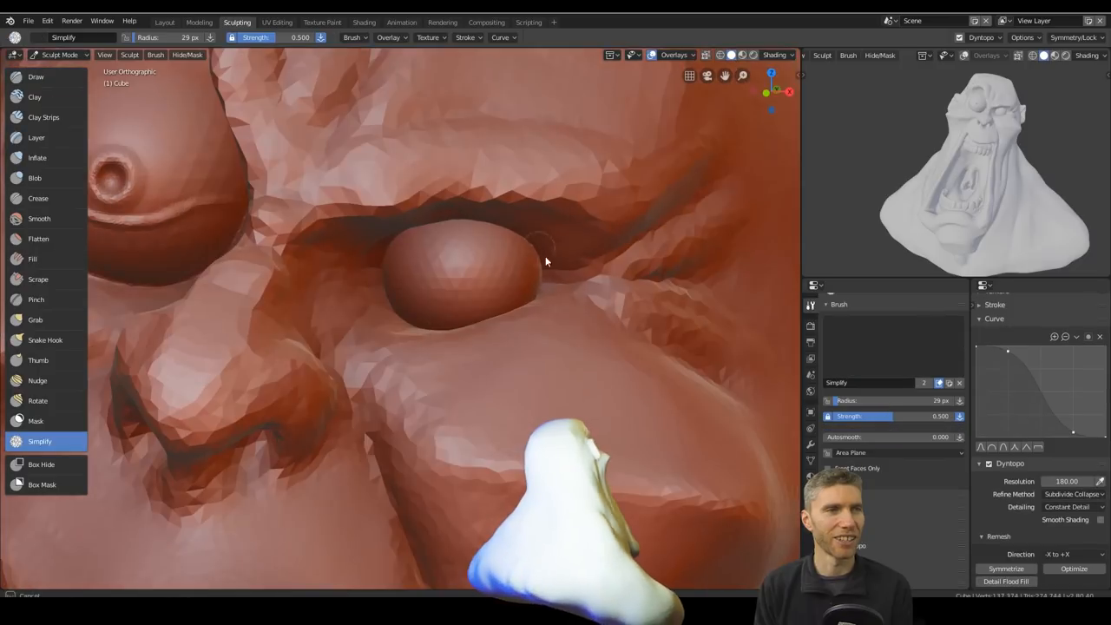
click(35, 76)
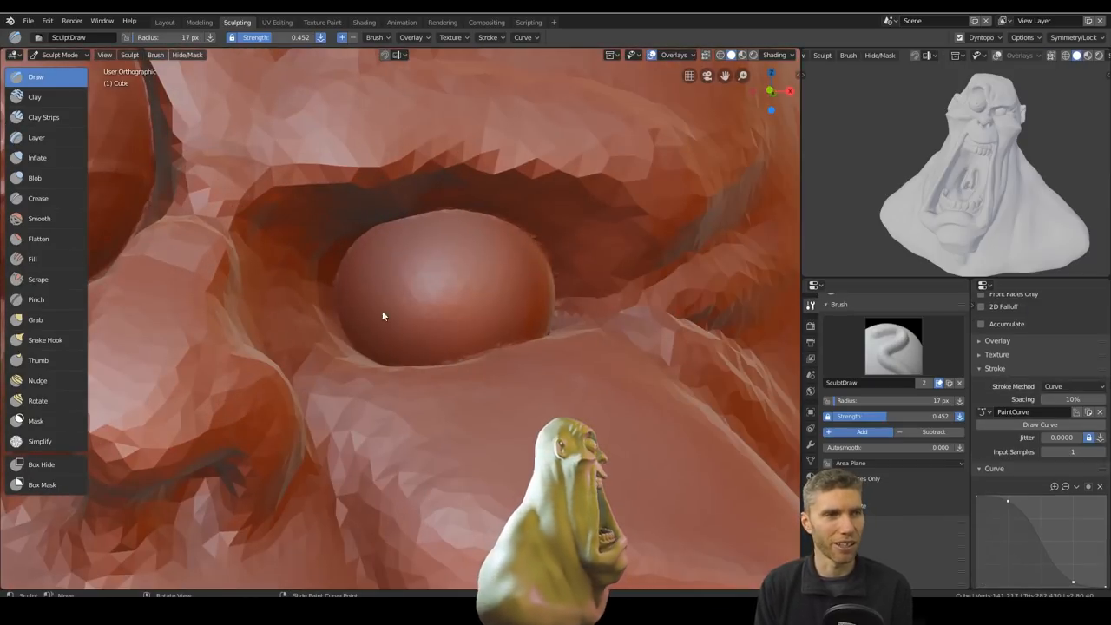
click(1073, 386)
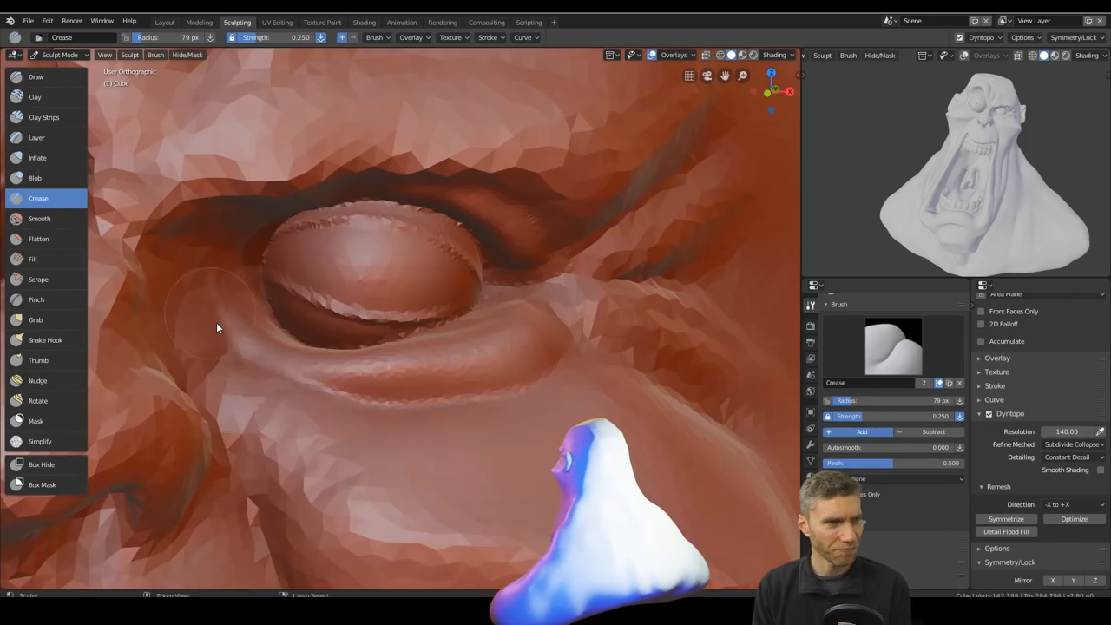
click(35, 76)
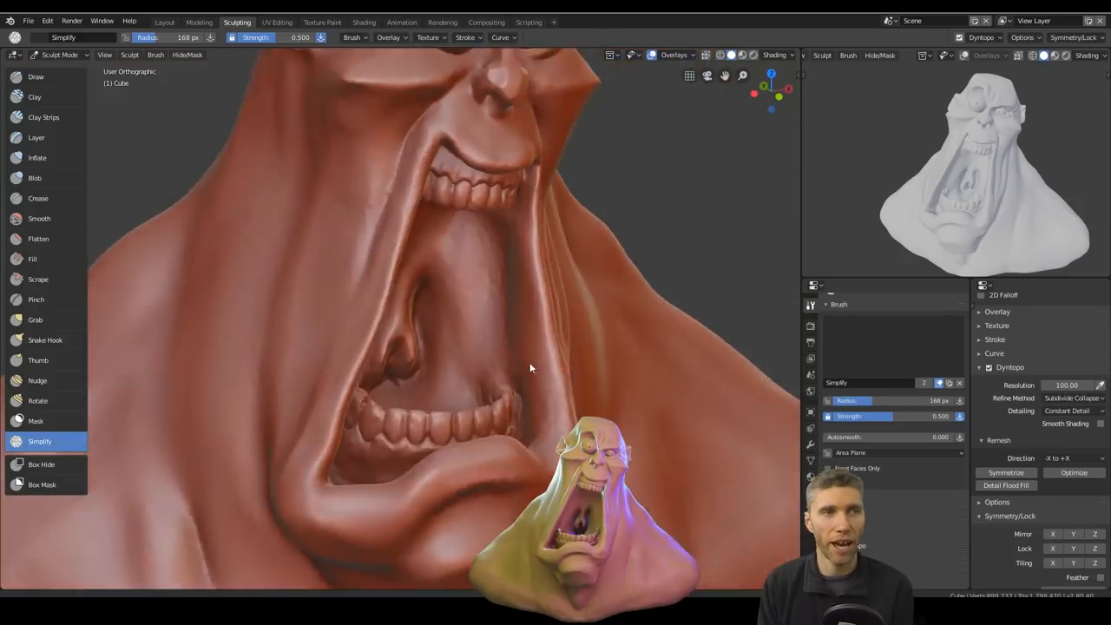
Carve a sharp crease running between the brow and the nose bridge
click(34, 76)
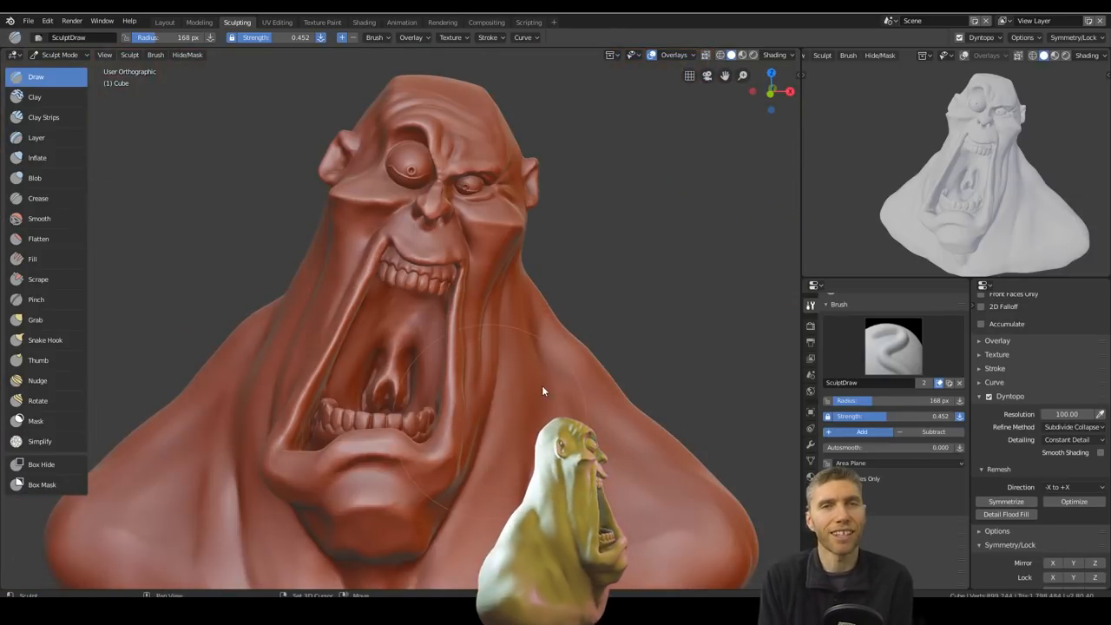
click(38, 198)
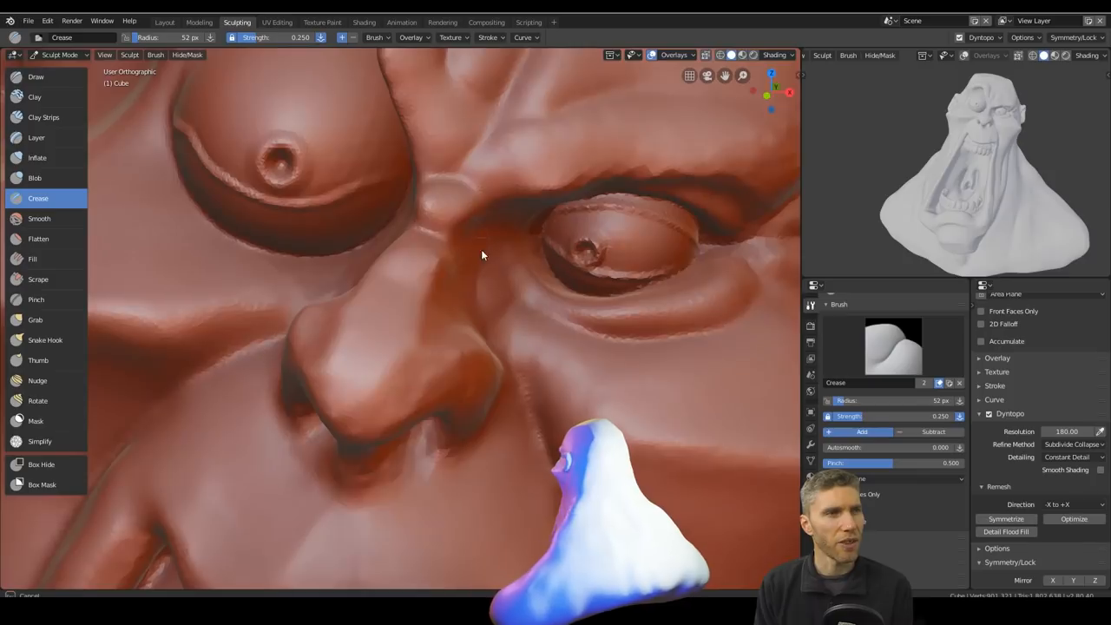
drag(483, 254, 270, 371)
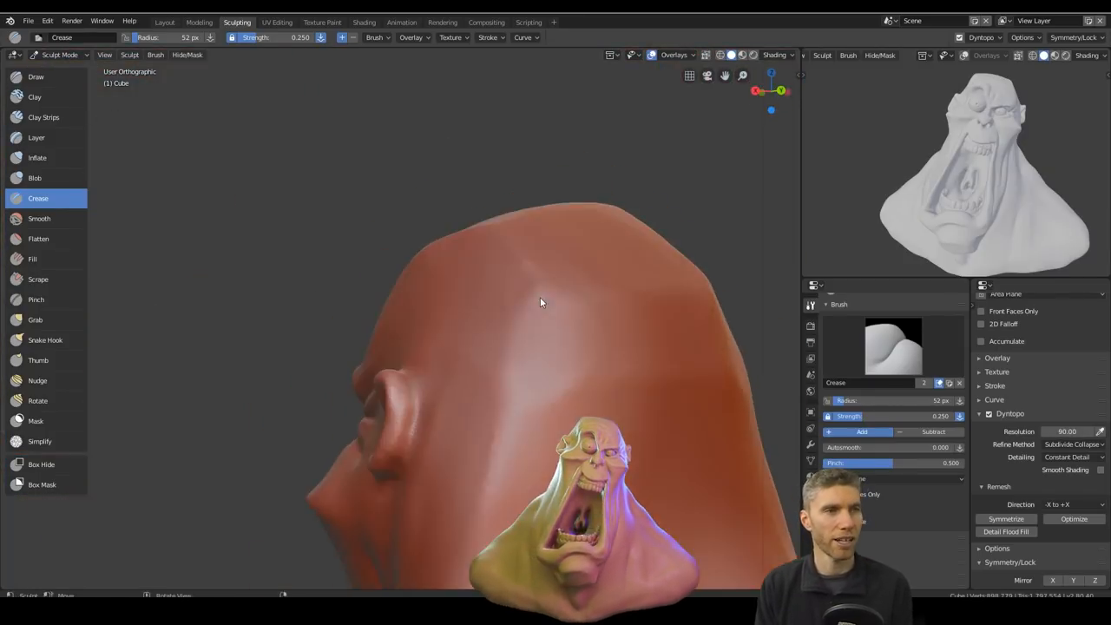
Draw raised veins across the side of the head, then return to Object Mode
drag(542, 302, 354, 347)
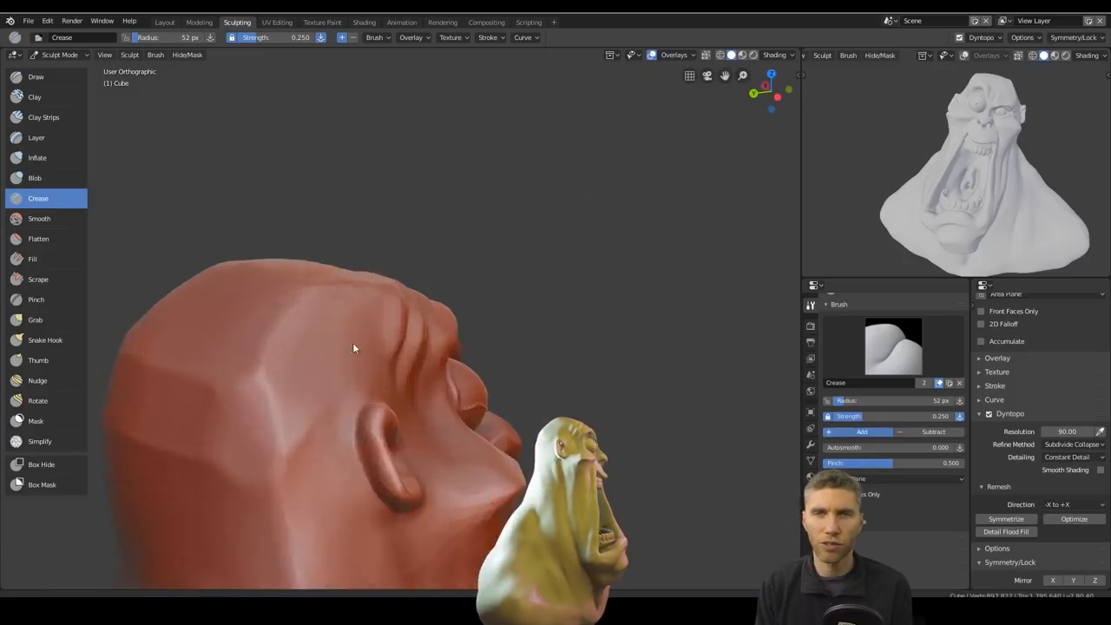
drag(355, 347, 243, 386)
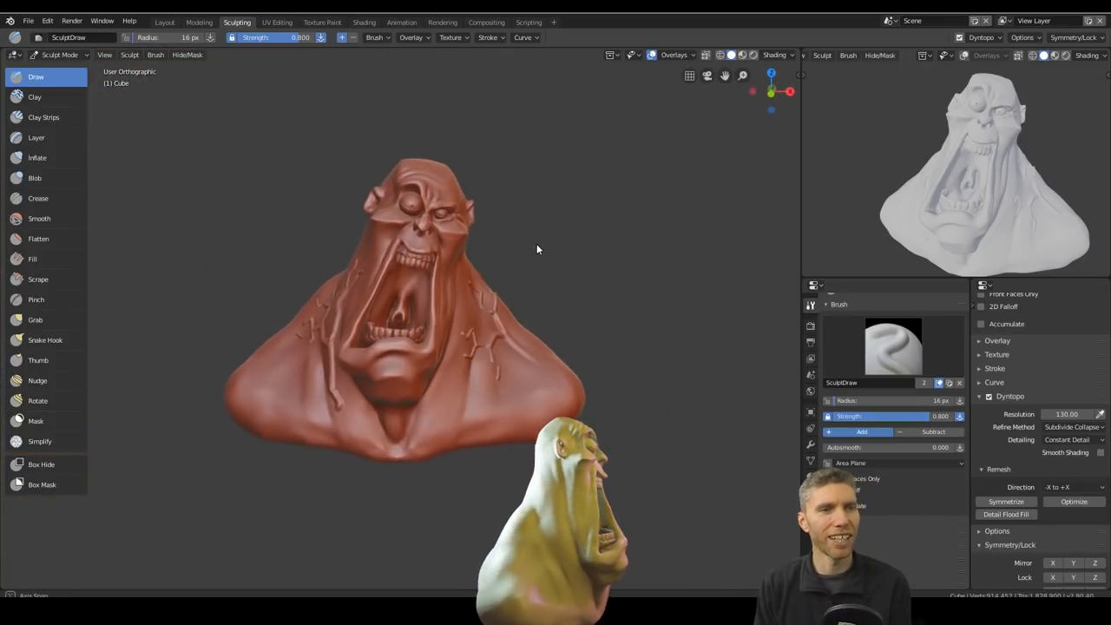
click(163, 20)
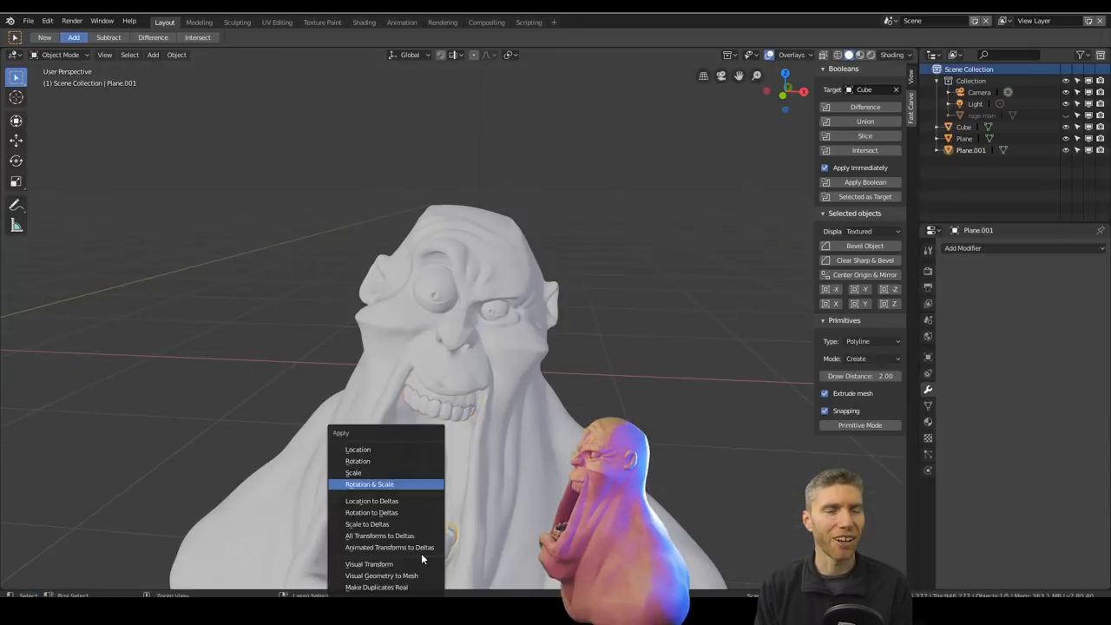
Apply the bust's rotation and scale before resuming tooth sculpting
click(962, 246)
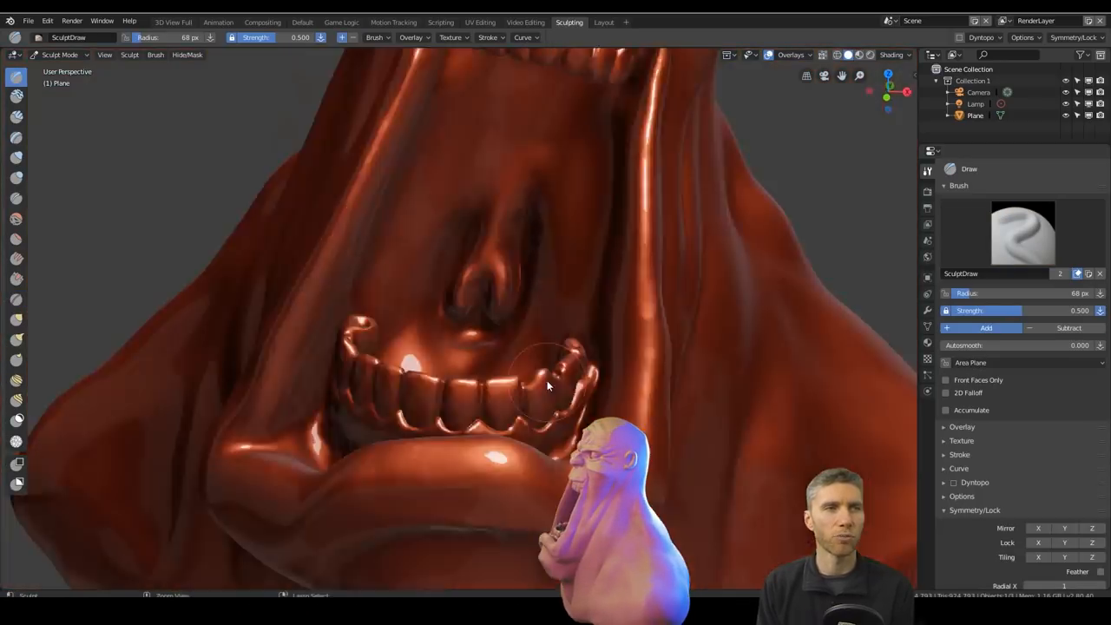
Export the sculpted bust as rage.fbx via File > Export > FBX
click(27, 21)
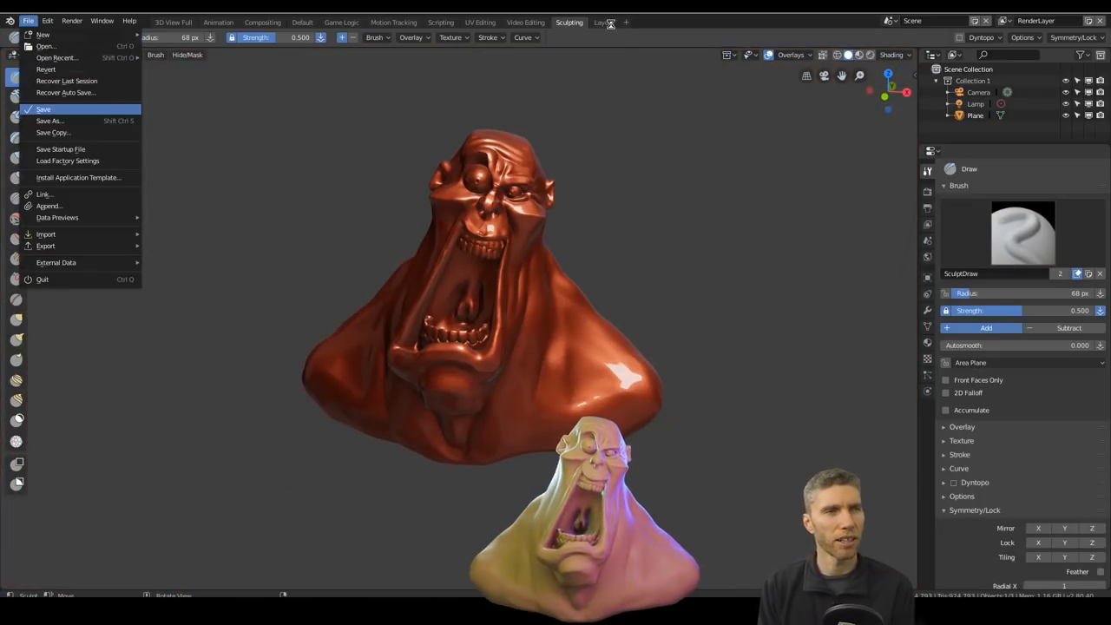
click(604, 20)
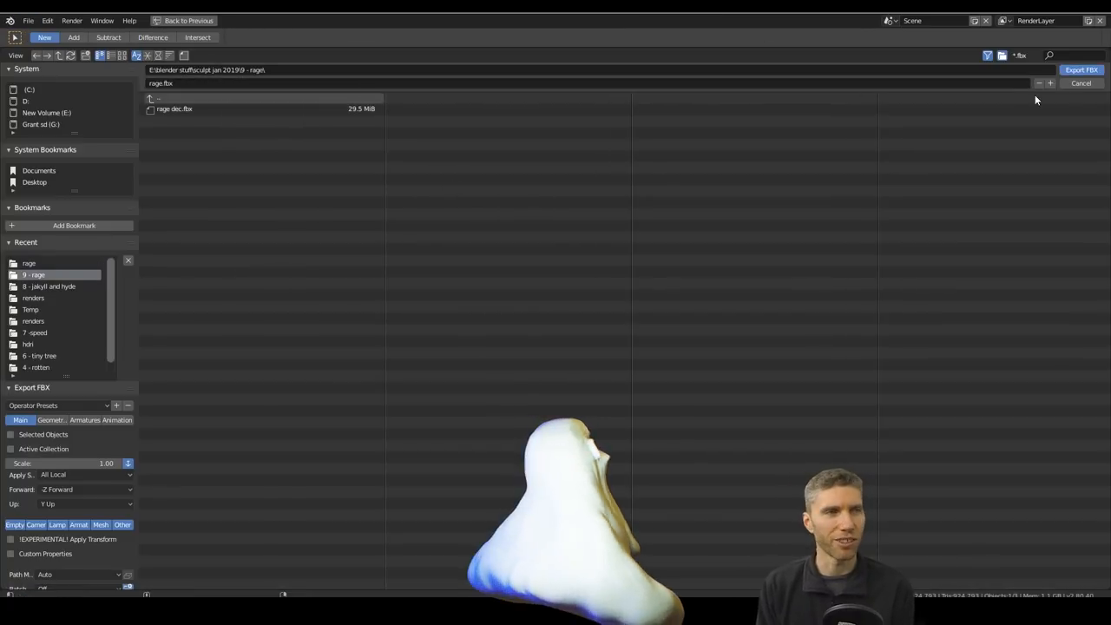
click(1080, 83)
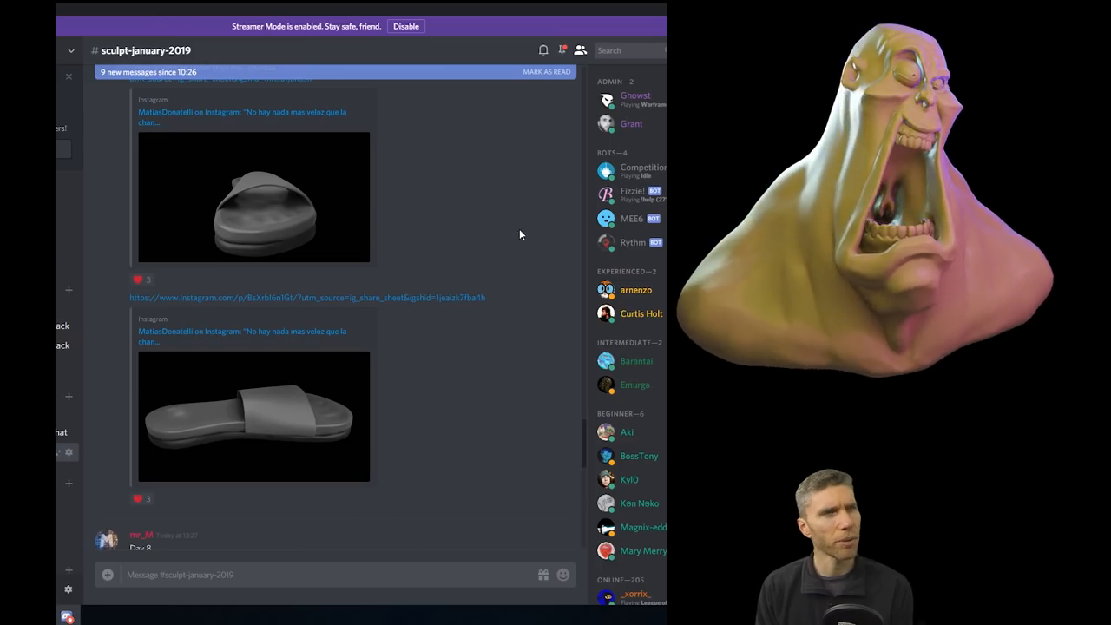
Scroll the sculpt-january-2019 channel to the Day 7 'Speed' post and enlarge its Flash sketch
scroll(down, 3)
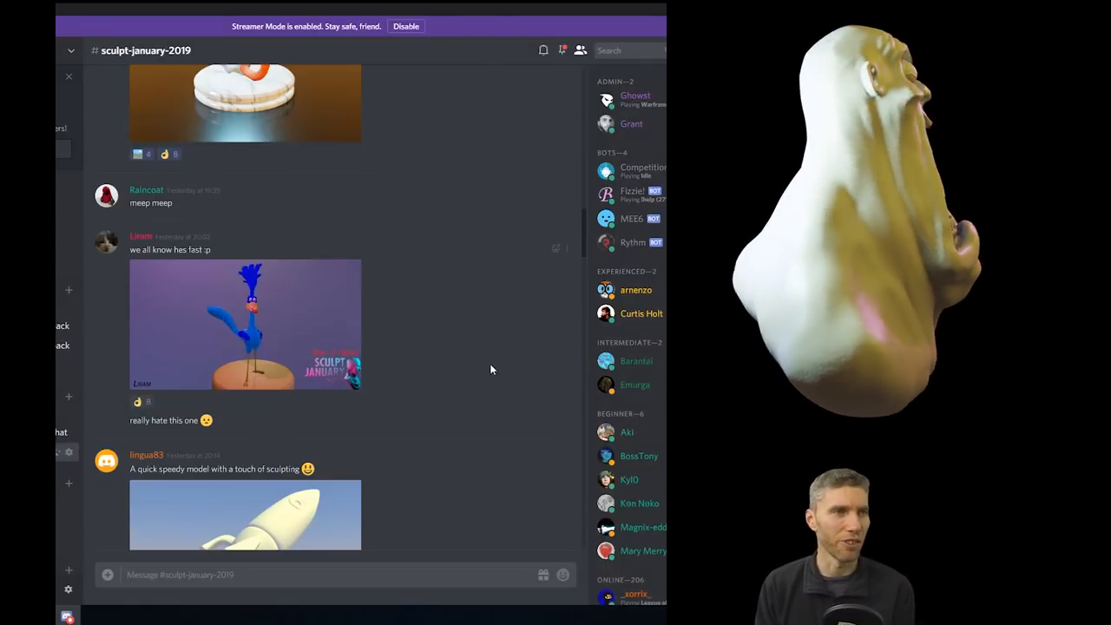
click(245, 325)
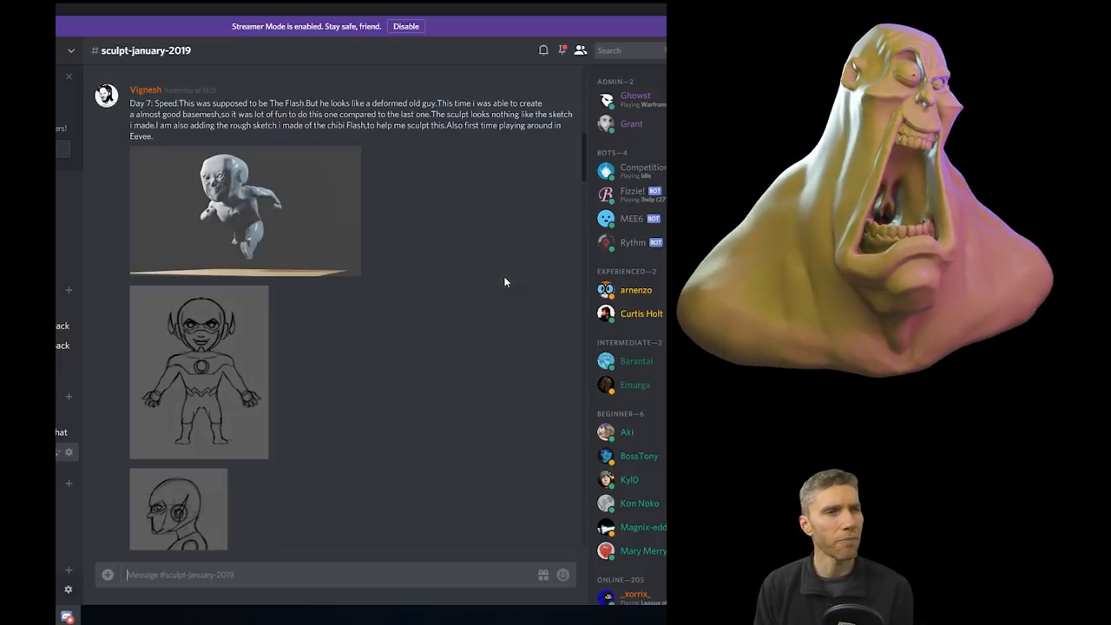
click(198, 371)
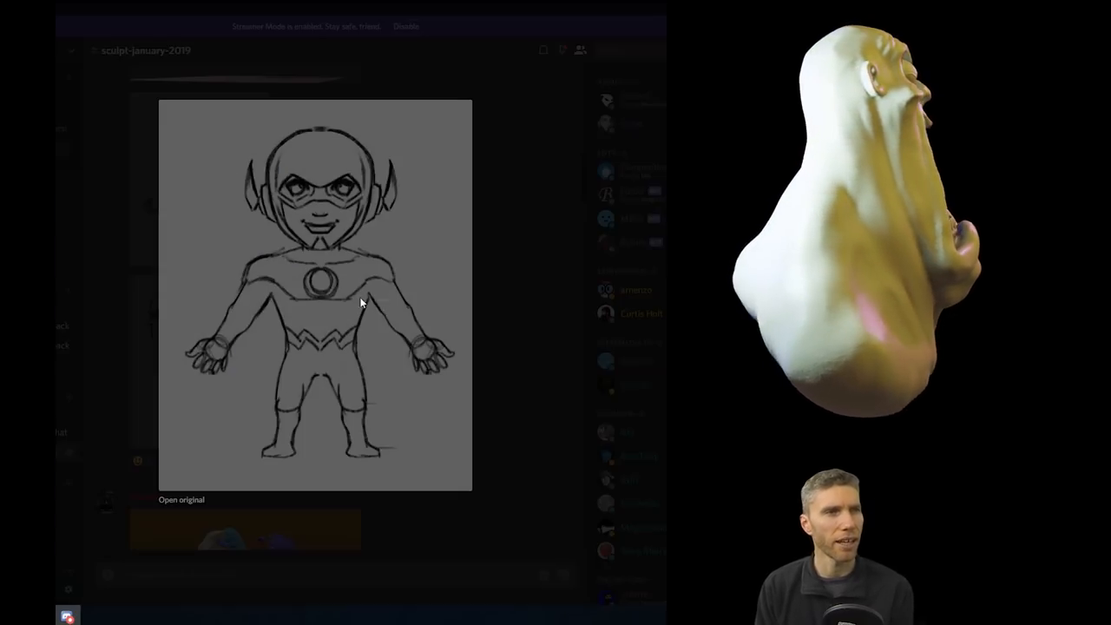